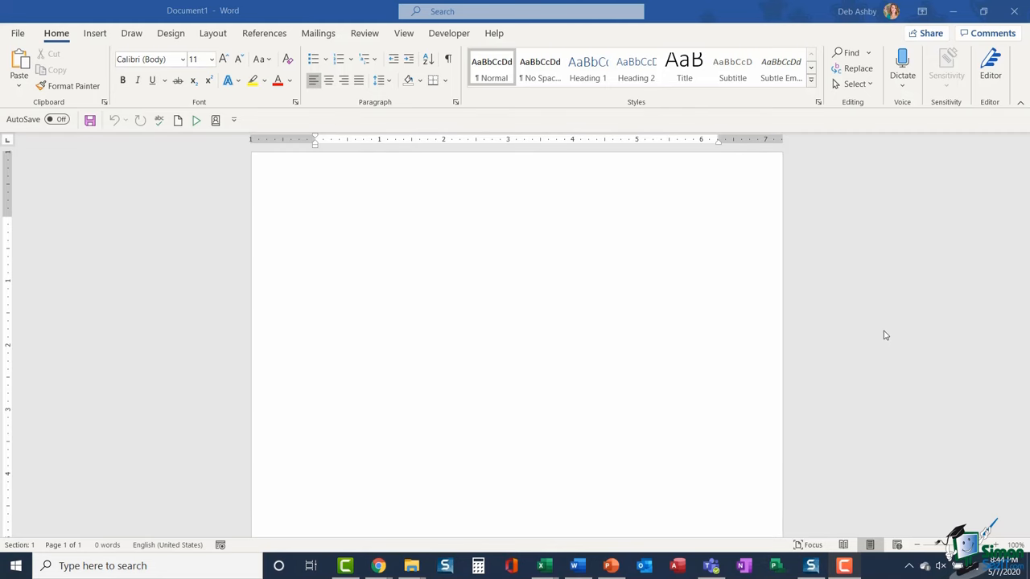
{"action": "mouse_move", "coordinate": [678, 276]}
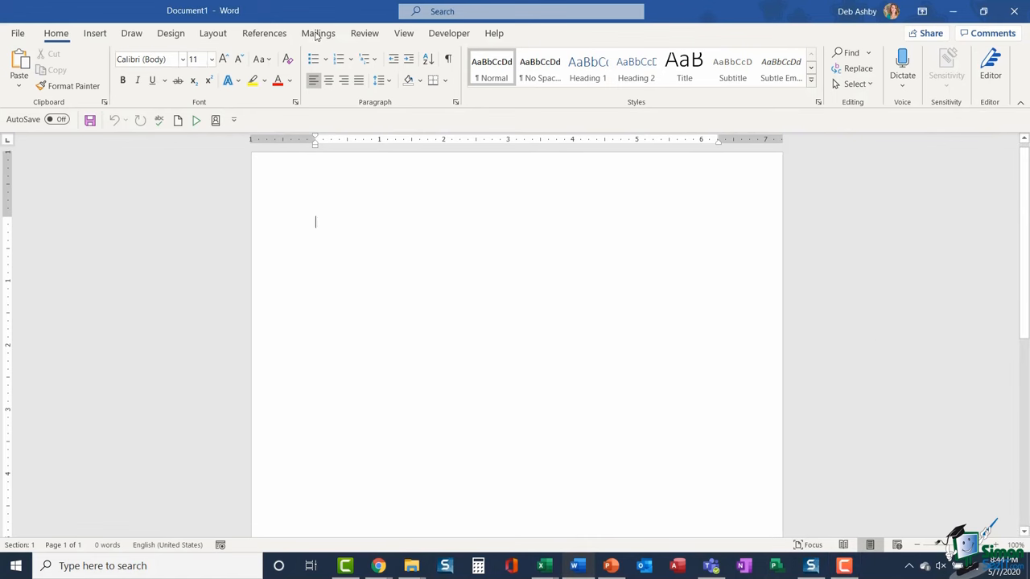
- Switch to the Mailings tab and open the Labels settings
{"action": "left_click", "coordinate": [317, 33]}
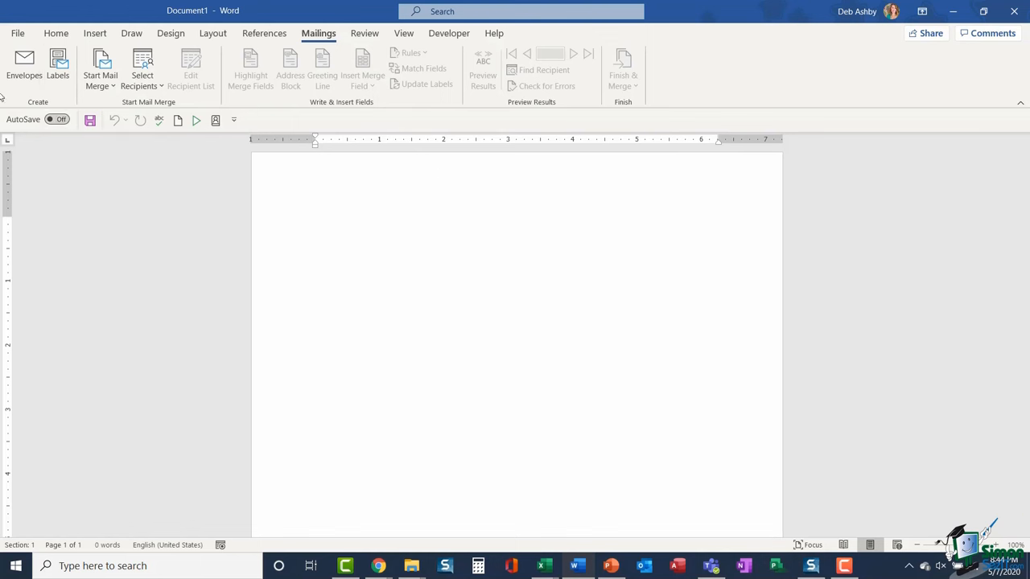
{"action": "mouse_move", "coordinate": [23, 64]}
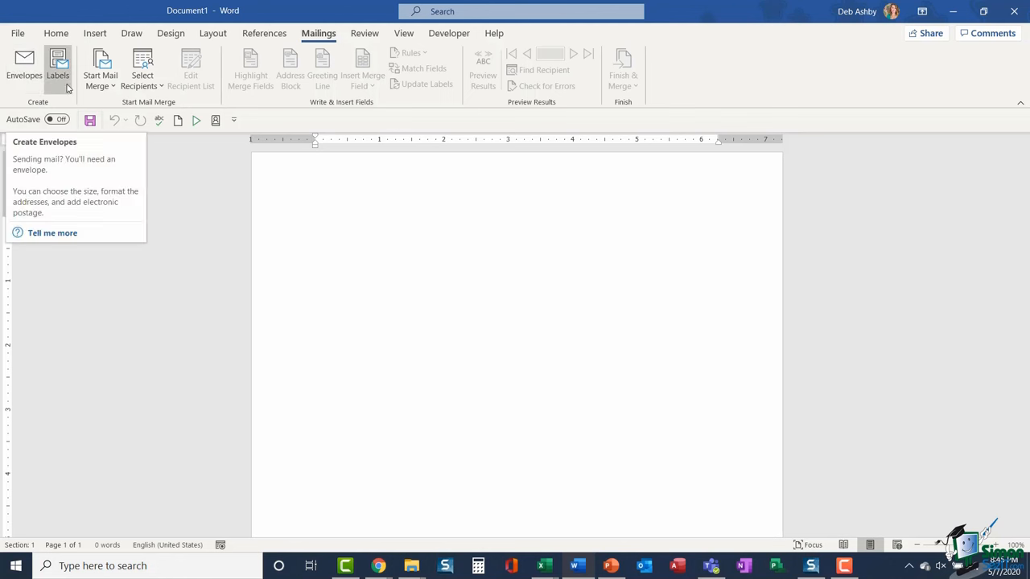
{"action": "mouse_move", "coordinate": [58, 73]}
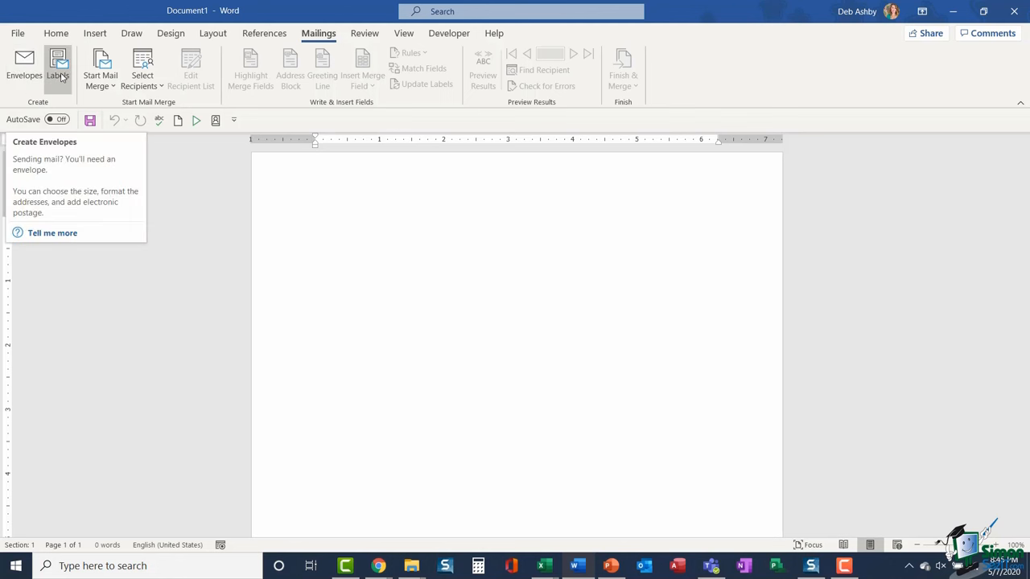
{"action": "left_click", "coordinate": [315, 222]}
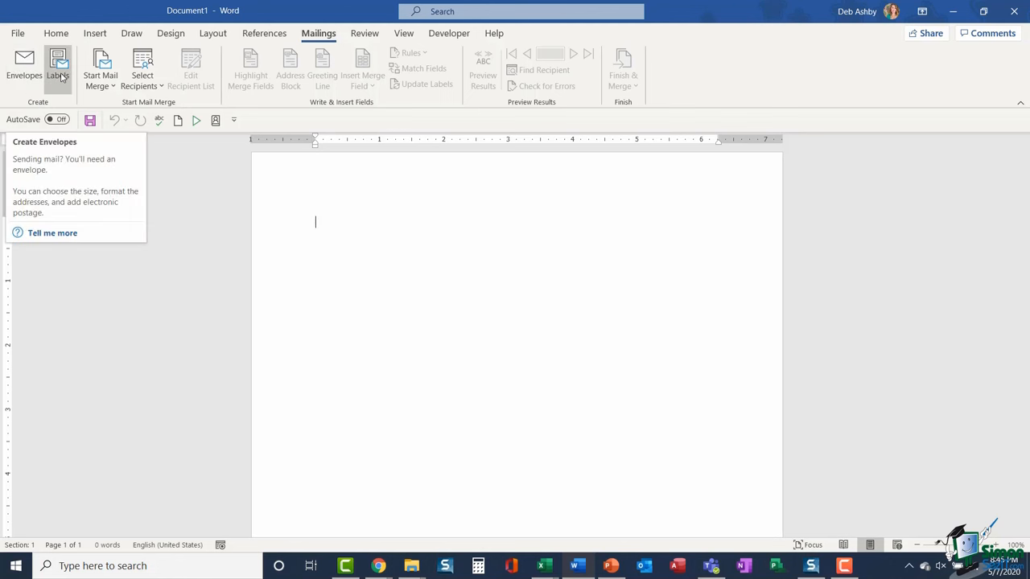
{"action": "left_click", "coordinate": [58, 69]}
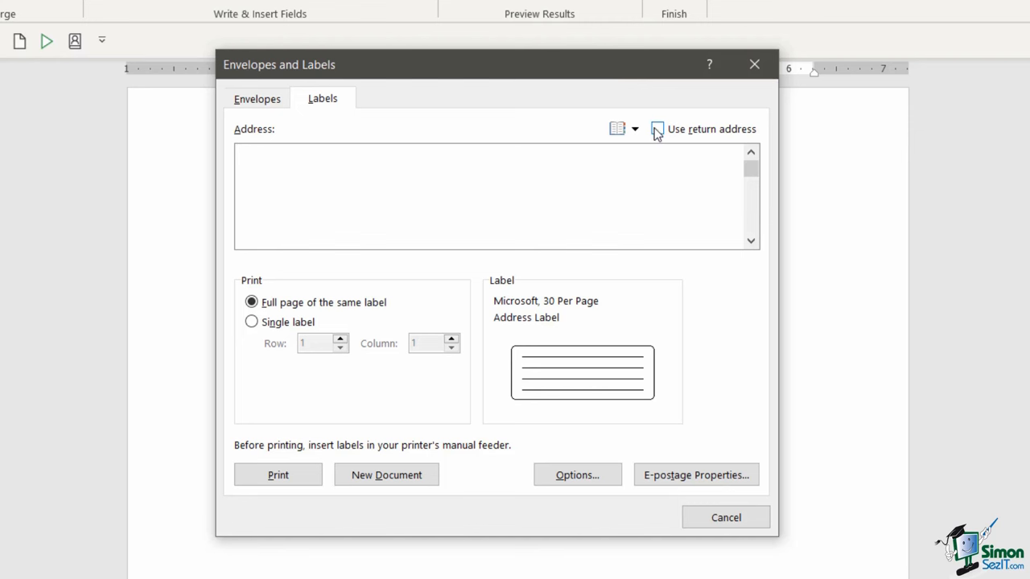
{"action": "left_click", "coordinate": [657, 128]}
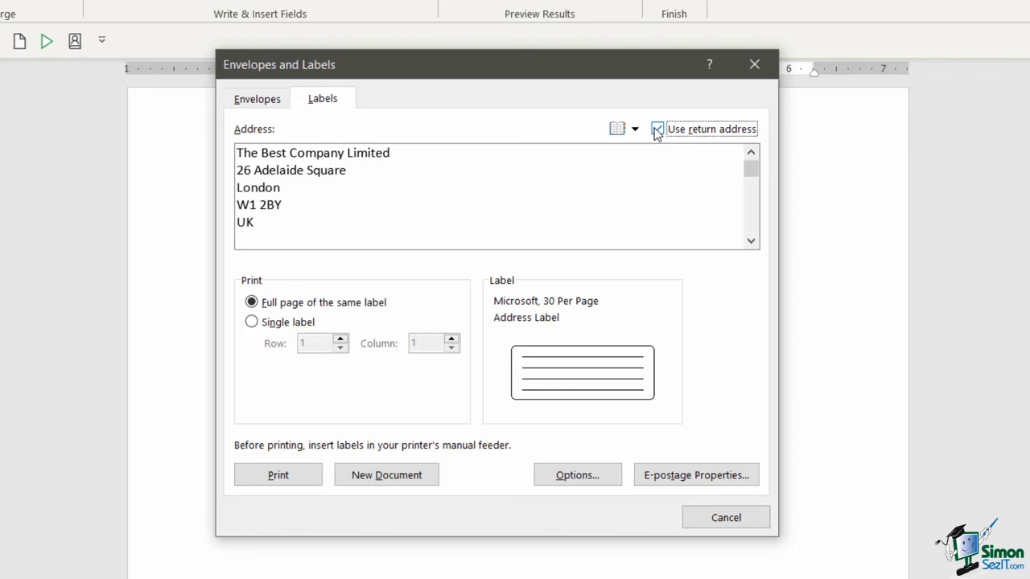
{"action": "left_click", "coordinate": [657, 129]}
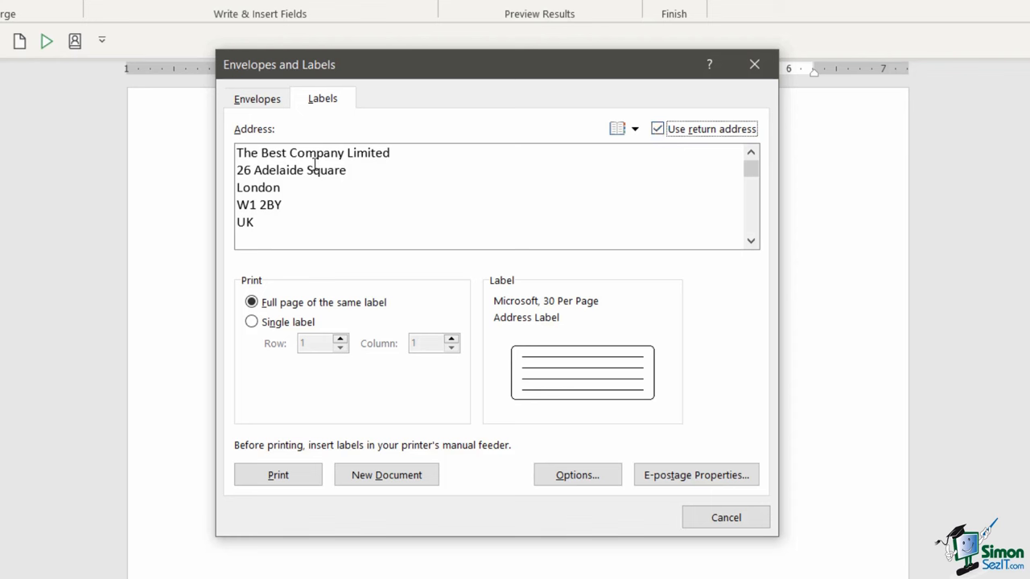
{"action": "mouse_move", "coordinate": [291, 142]}
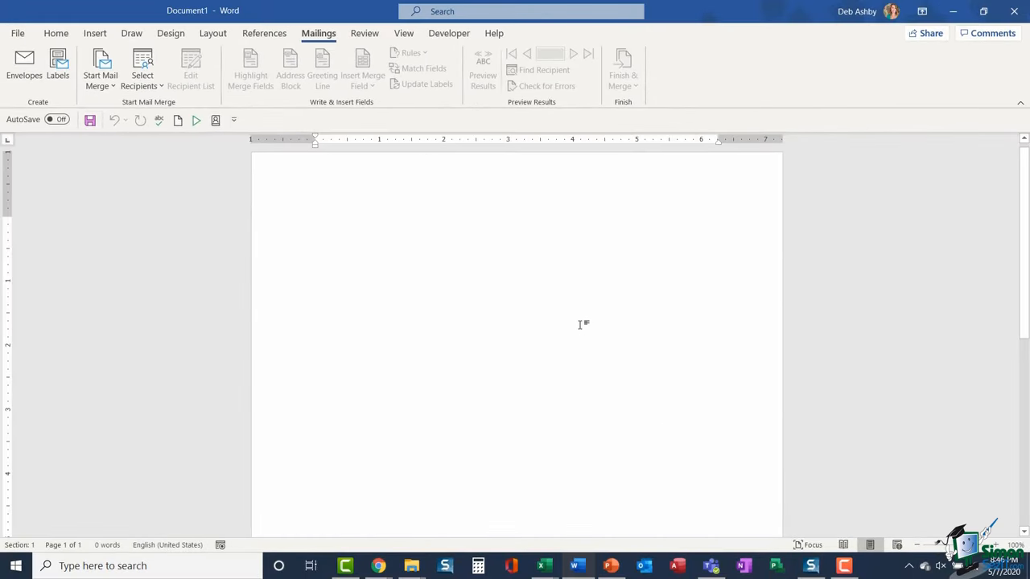
{"action": "mouse_move", "coordinate": [561, 302]}
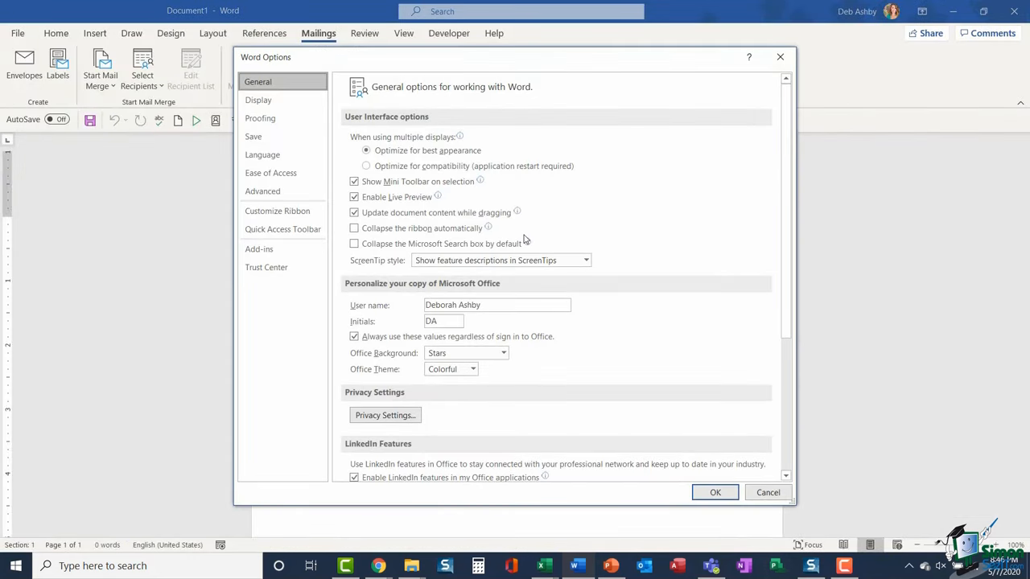
{"action": "mouse_move", "coordinate": [262, 192]}
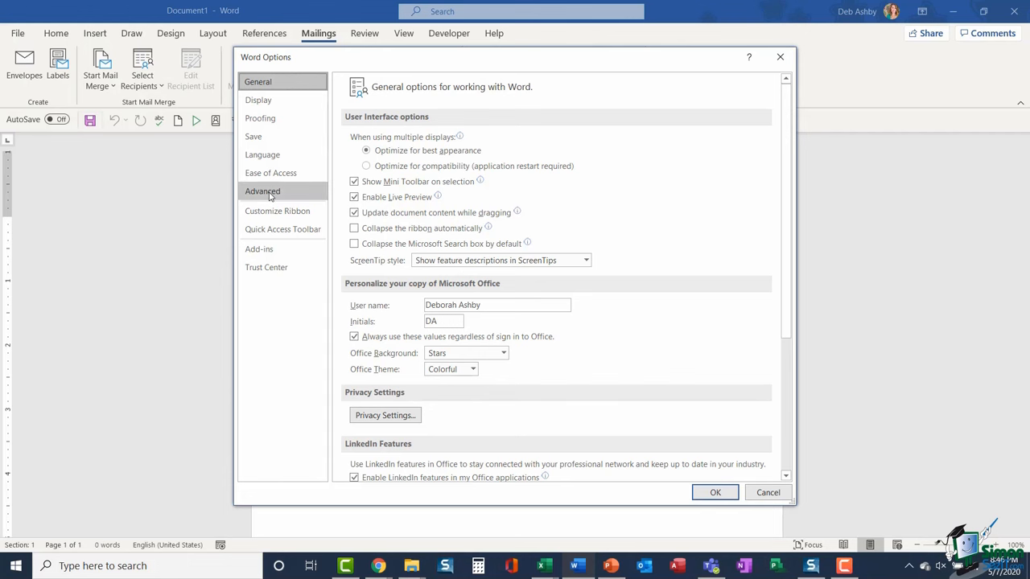
{"action": "left_click", "coordinate": [262, 190]}
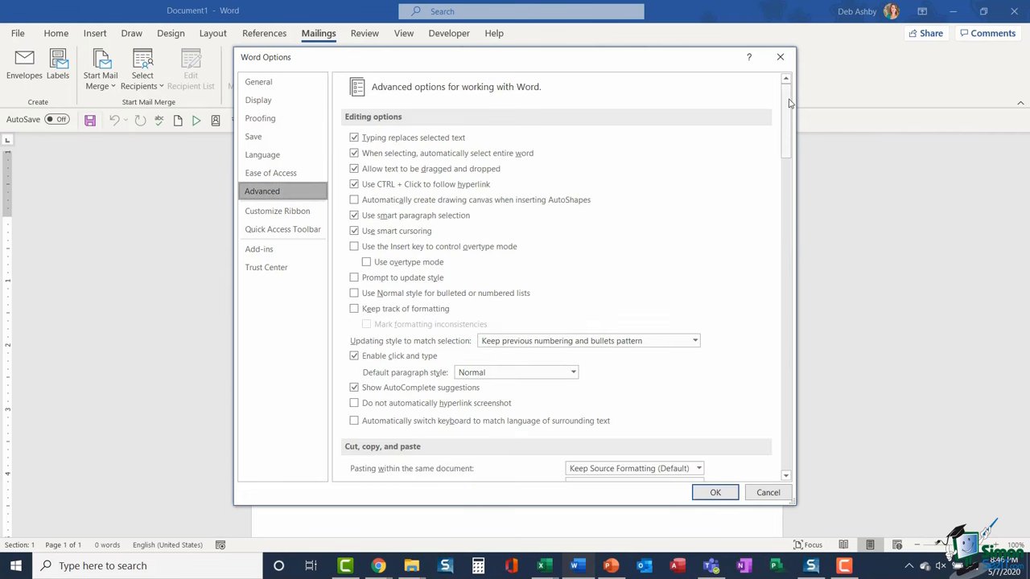
{"action": "scroll", "scroll_direction": "down", "scroll_amount": 3}
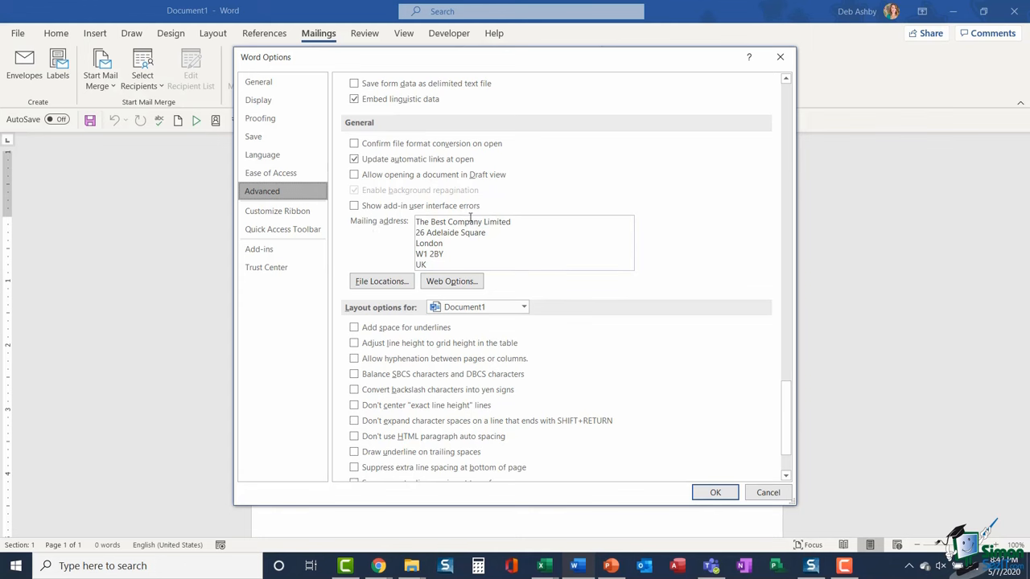
{"action": "mouse_move", "coordinate": [497, 221]}
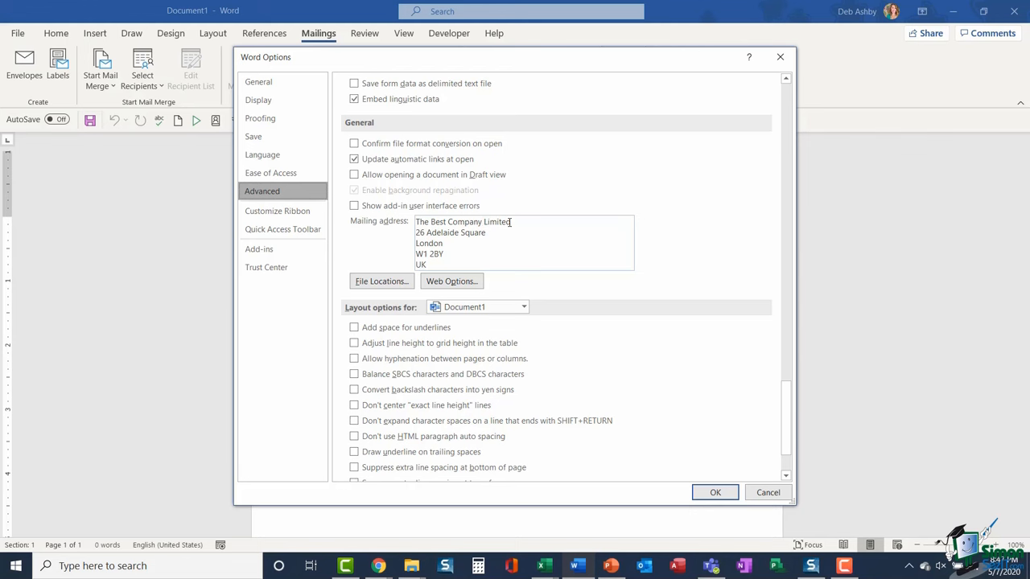
{"action": "mouse_move", "coordinate": [533, 221]}
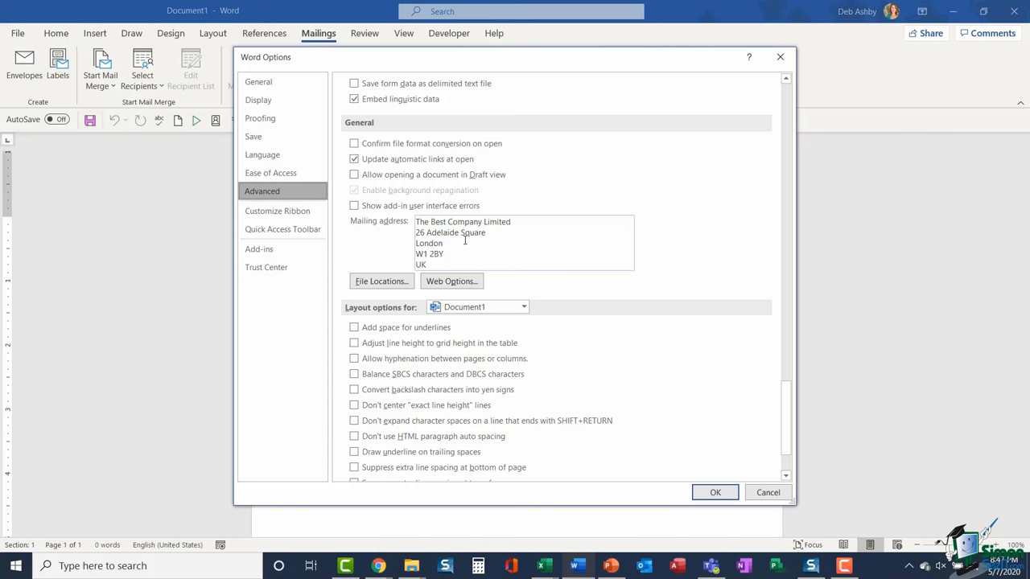
{"action": "left_click", "coordinate": [767, 492]}
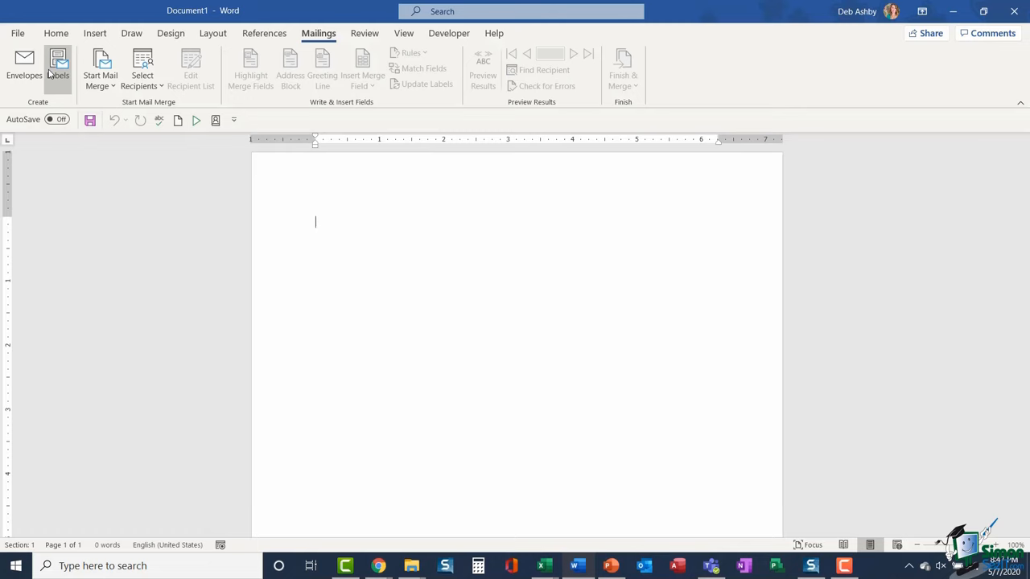
{"action": "left_click", "coordinate": [58, 65]}
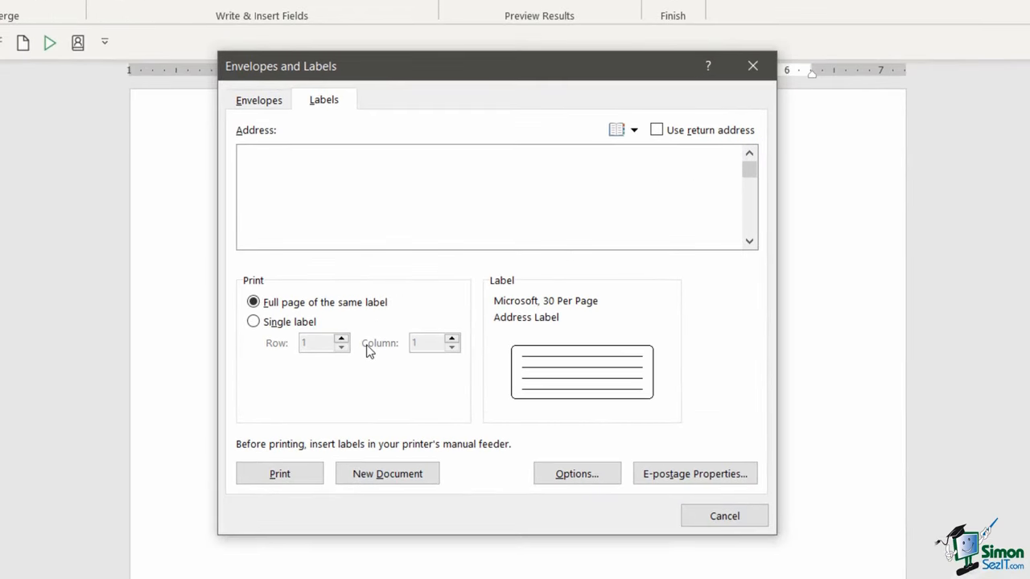
{"action": "left_click", "coordinate": [656, 129]}
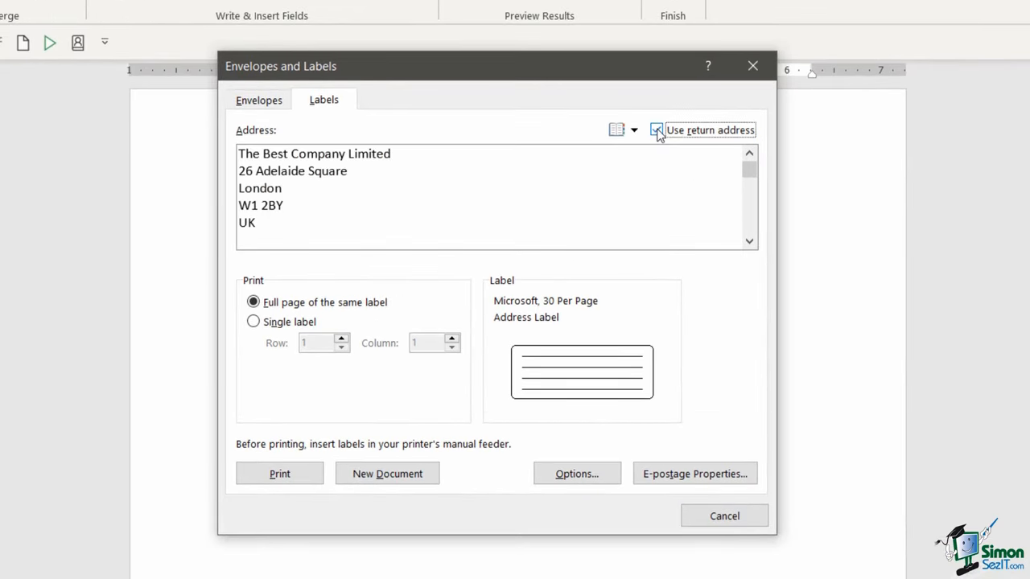
{"action": "left_click", "coordinate": [657, 130]}
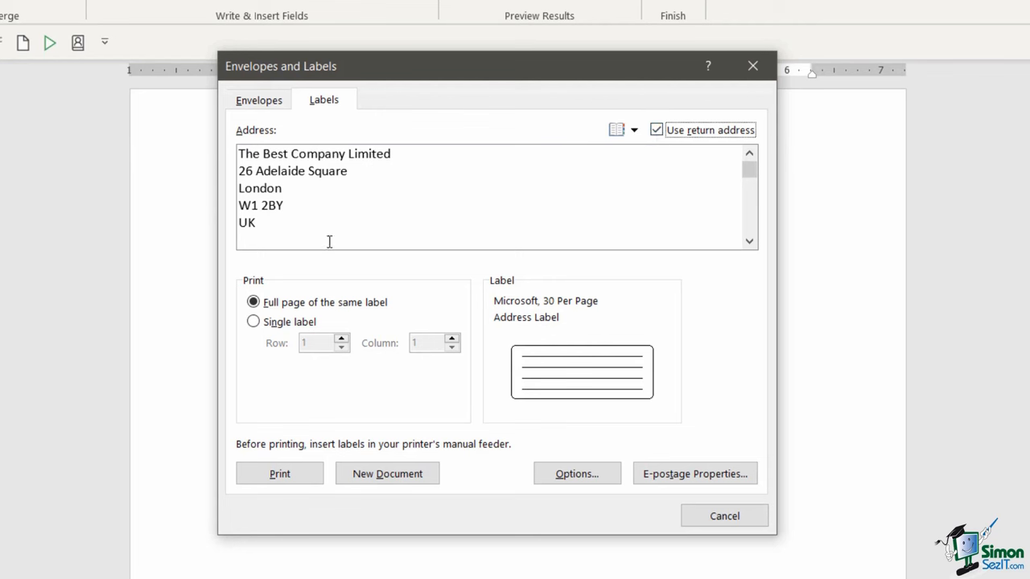
{"action": "mouse_move", "coordinate": [585, 196]}
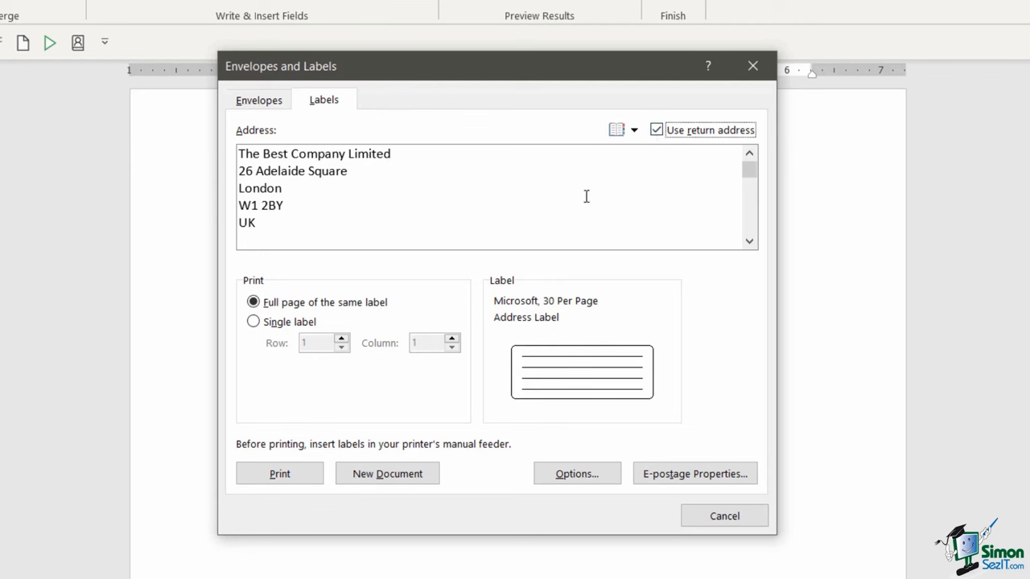
{"action": "left_click", "coordinate": [657, 129]}
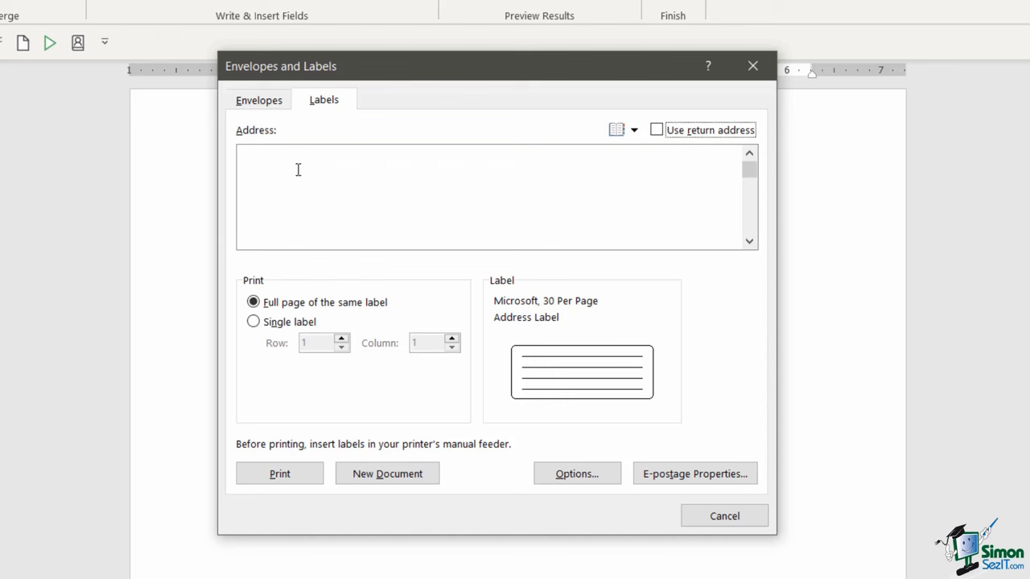
{"action": "mouse_move", "coordinate": [371, 179]}
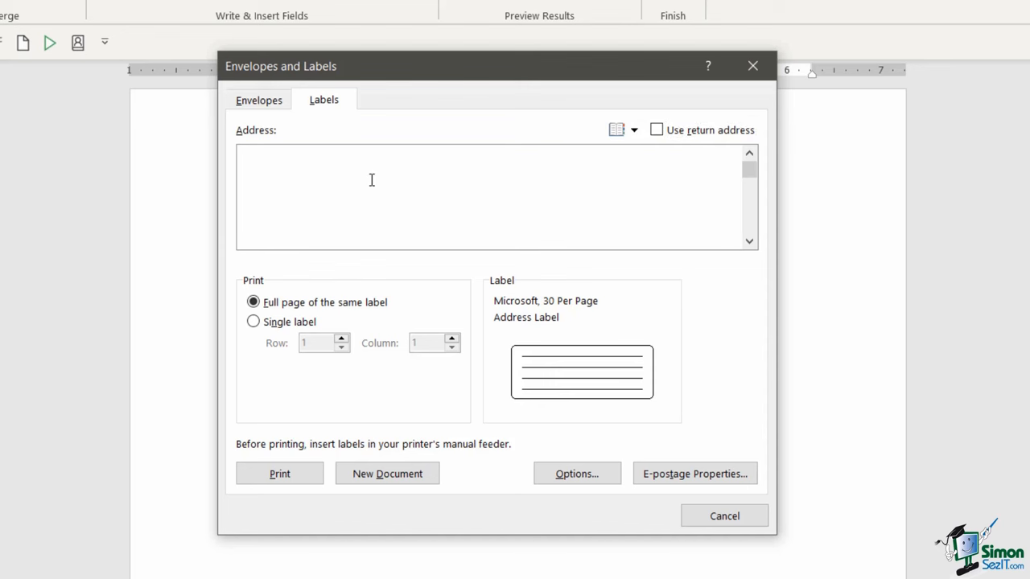
{"action": "type", "text": "Mr Patrick Grey"}
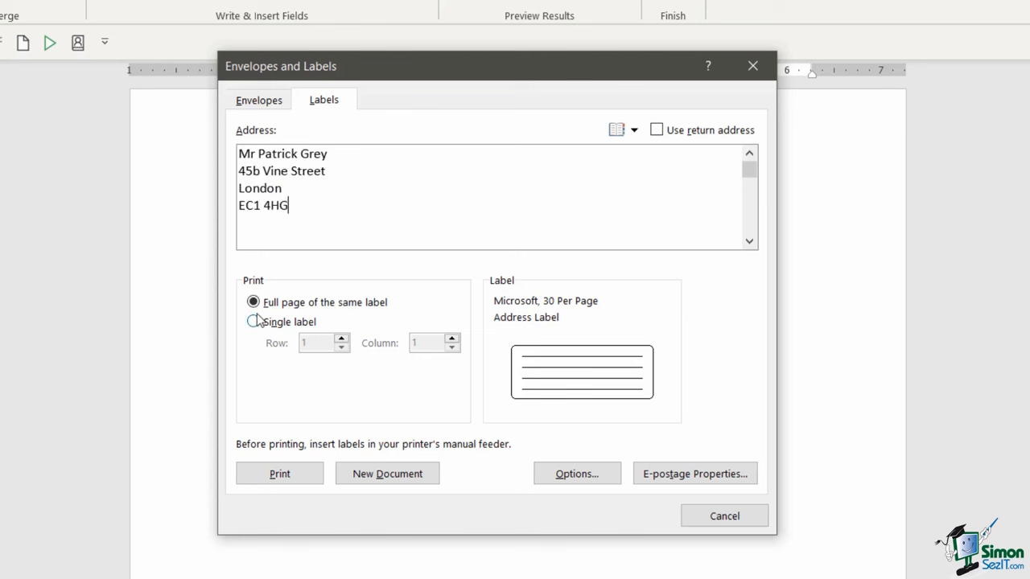
{"action": "mouse_move", "coordinate": [390, 318]}
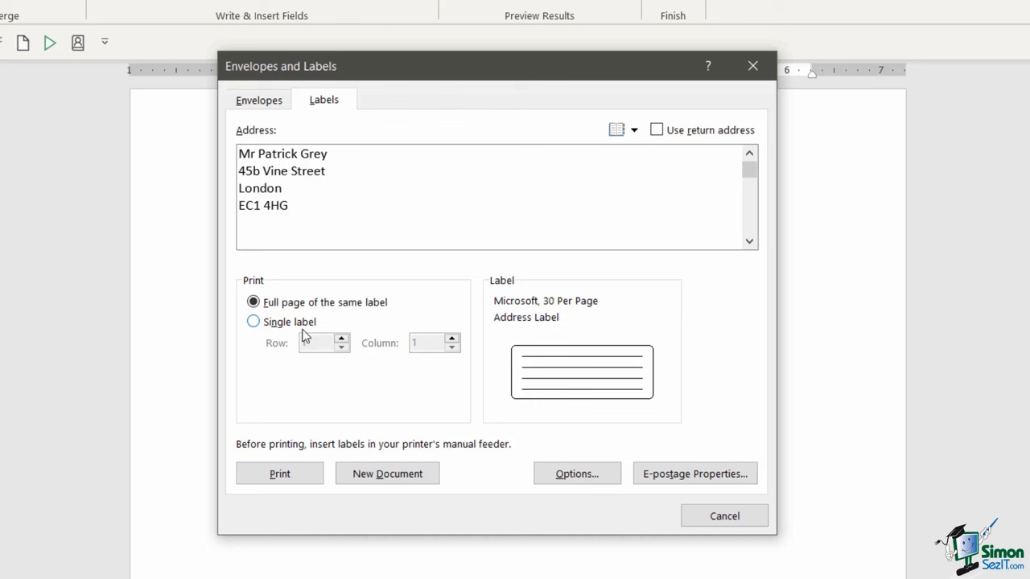
{"action": "left_click", "coordinate": [289, 205]}
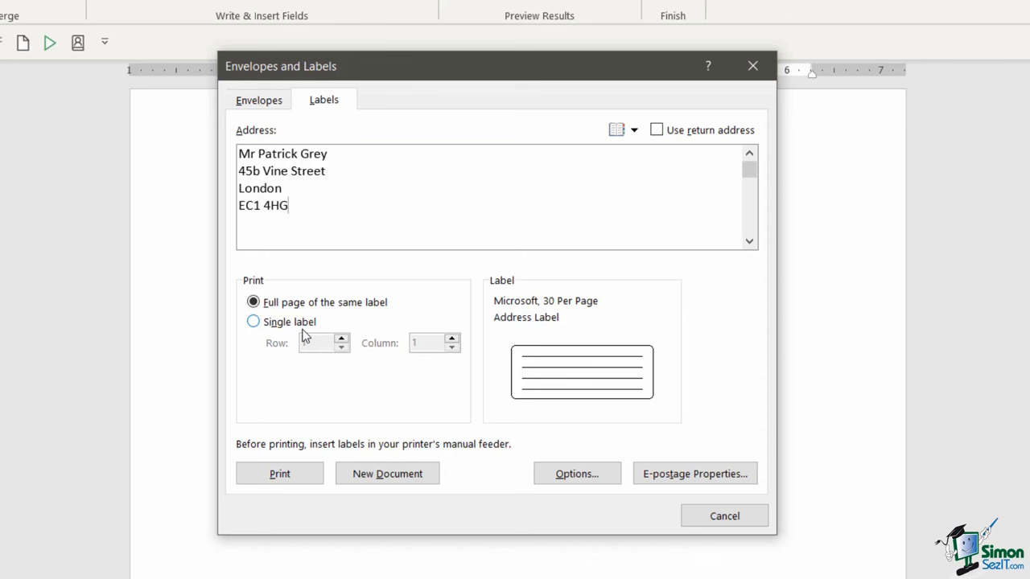
{"action": "left_click", "coordinate": [252, 321]}
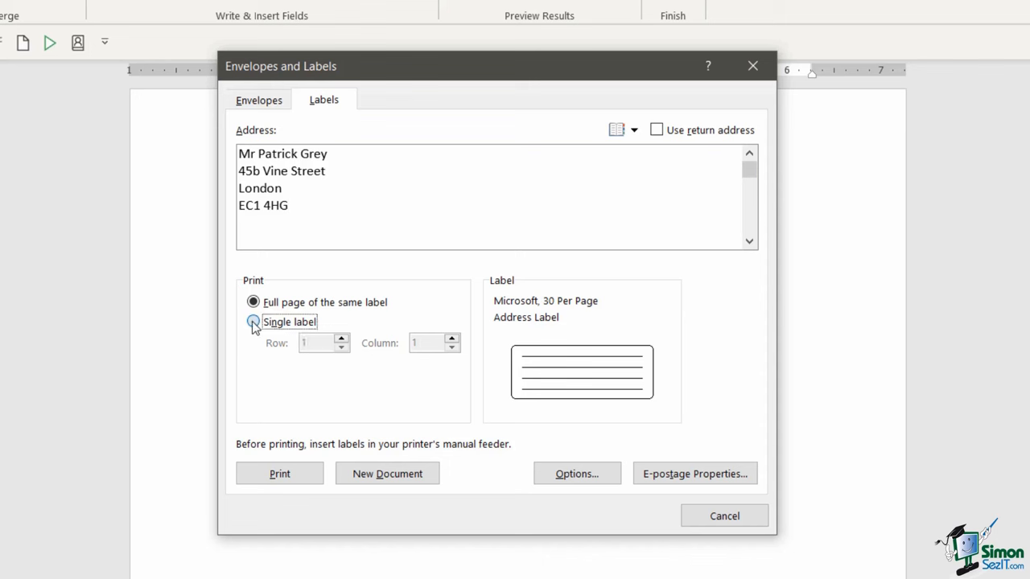
{"action": "left_click", "coordinate": [253, 322]}
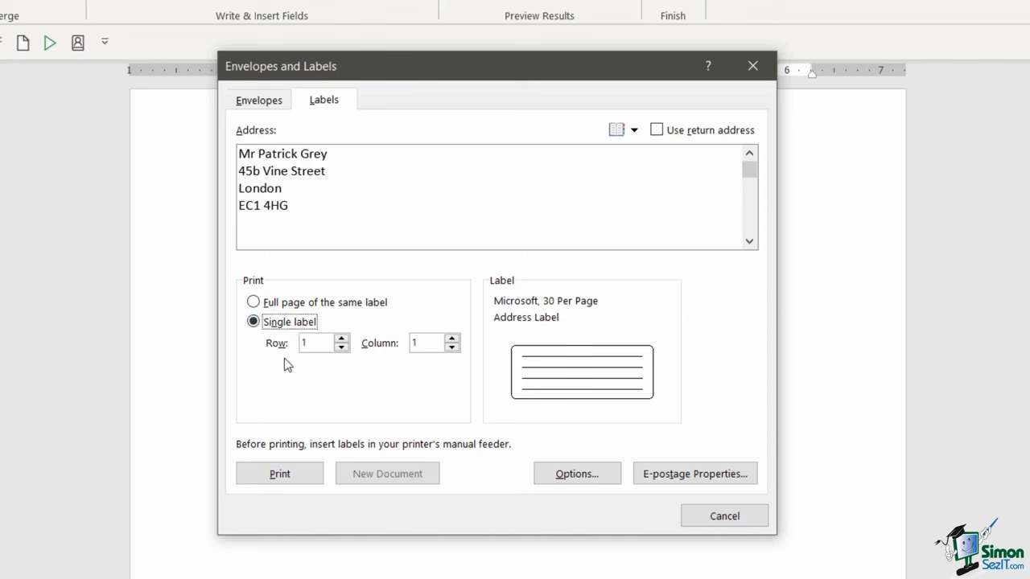
{"action": "mouse_move", "coordinate": [440, 368]}
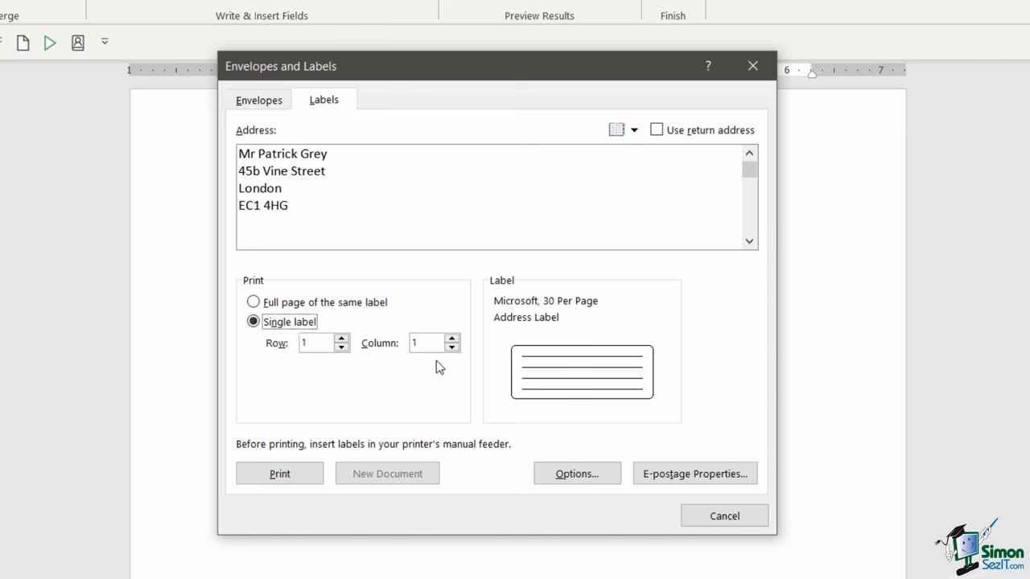
{"action": "mouse_move", "coordinate": [327, 363]}
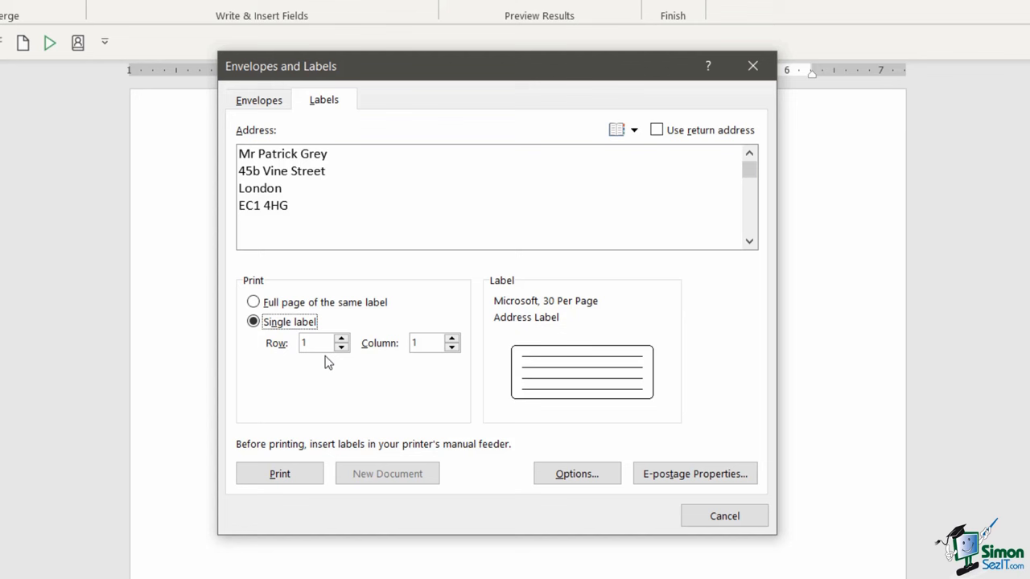
{"action": "mouse_move", "coordinate": [427, 358]}
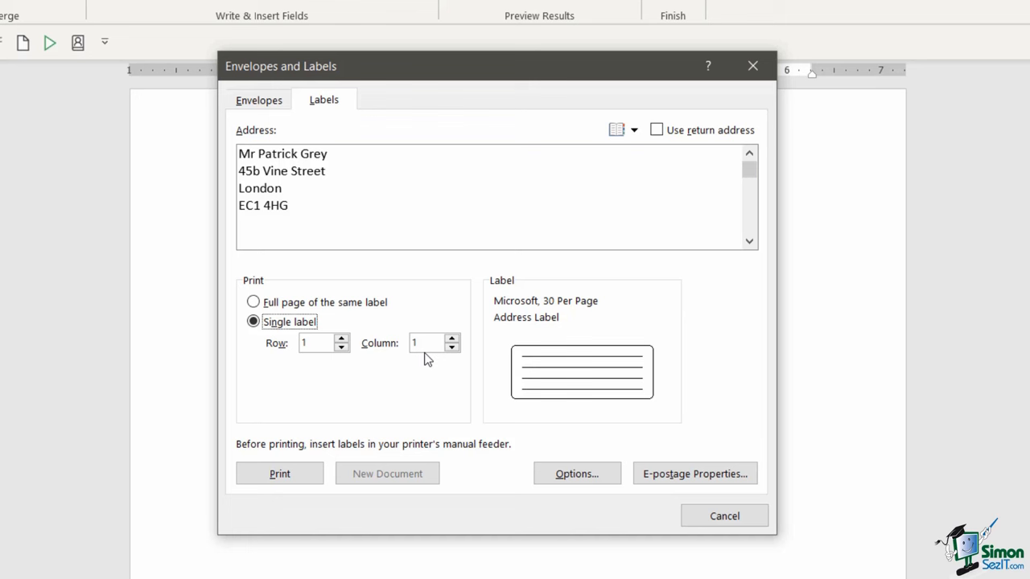
{"action": "left_click", "coordinate": [318, 342]}
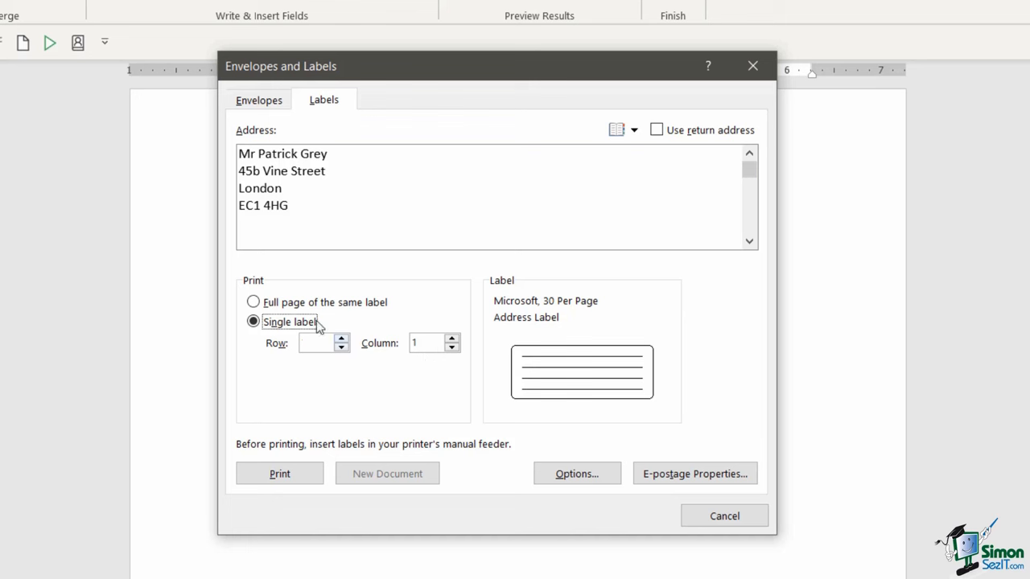
{"action": "left_click", "coordinate": [253, 301]}
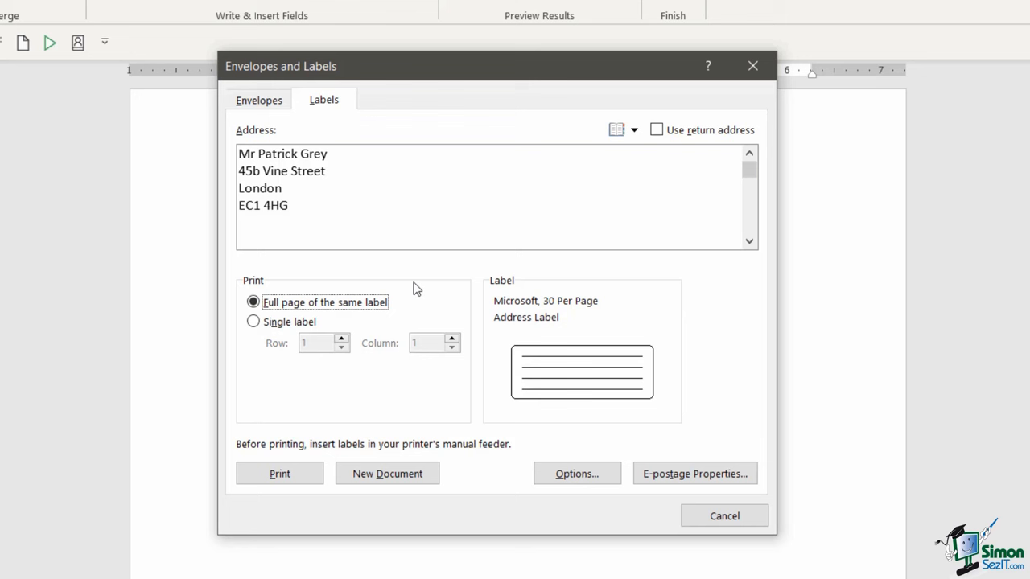
{"action": "mouse_move", "coordinate": [577, 474]}
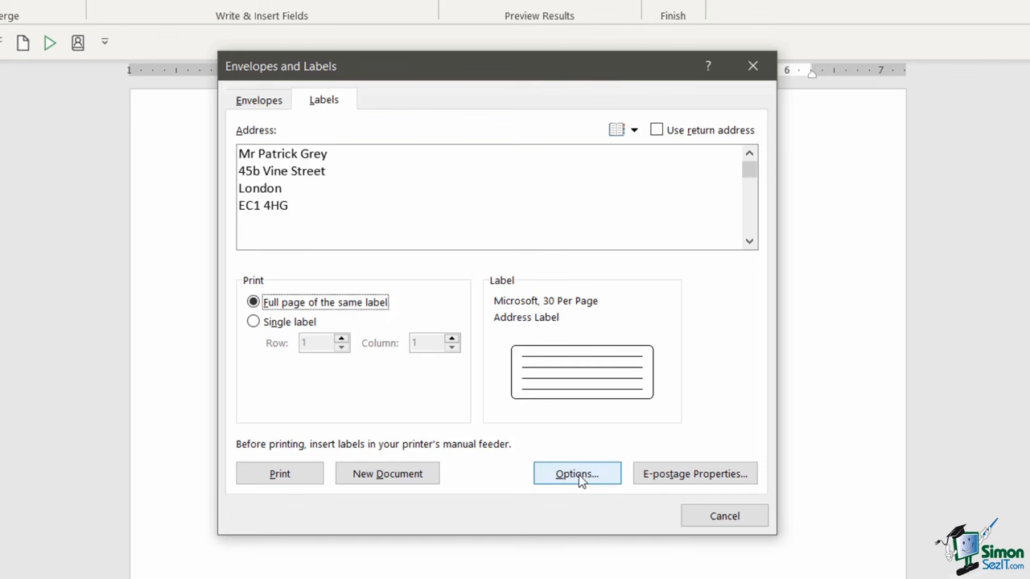
- Open Label Options, browse the vendor list, and keep Microsoft as vendor
{"action": "left_click", "coordinate": [576, 472]}
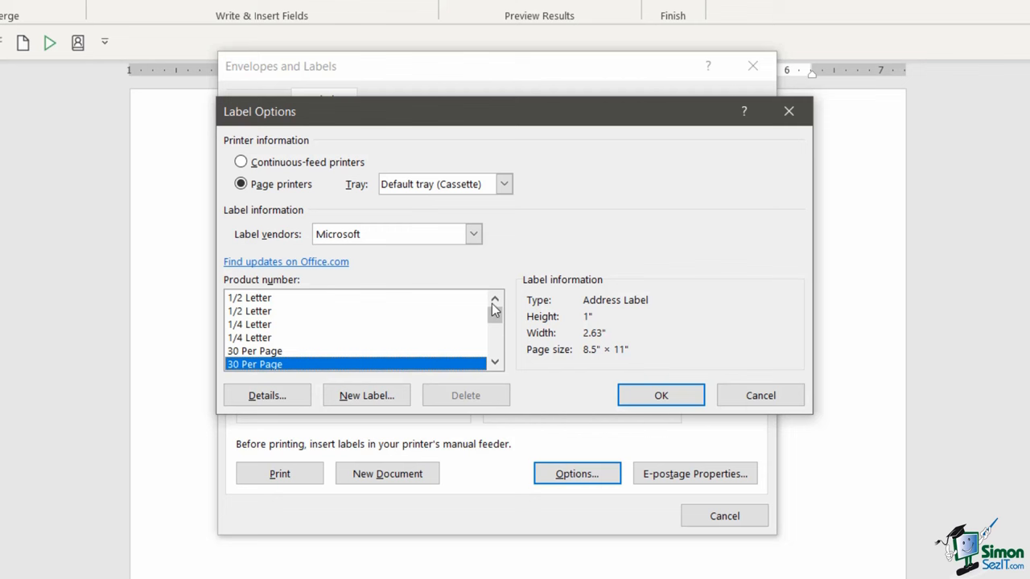
{"action": "left_click", "coordinate": [473, 234]}
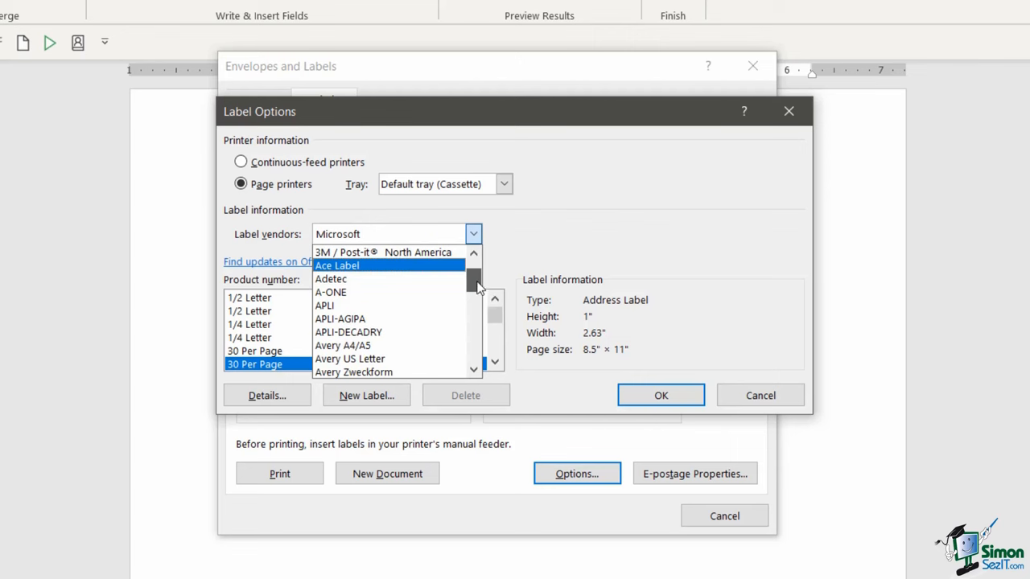
{"action": "scroll", "scroll_direction": "down", "scroll_amount": 3}
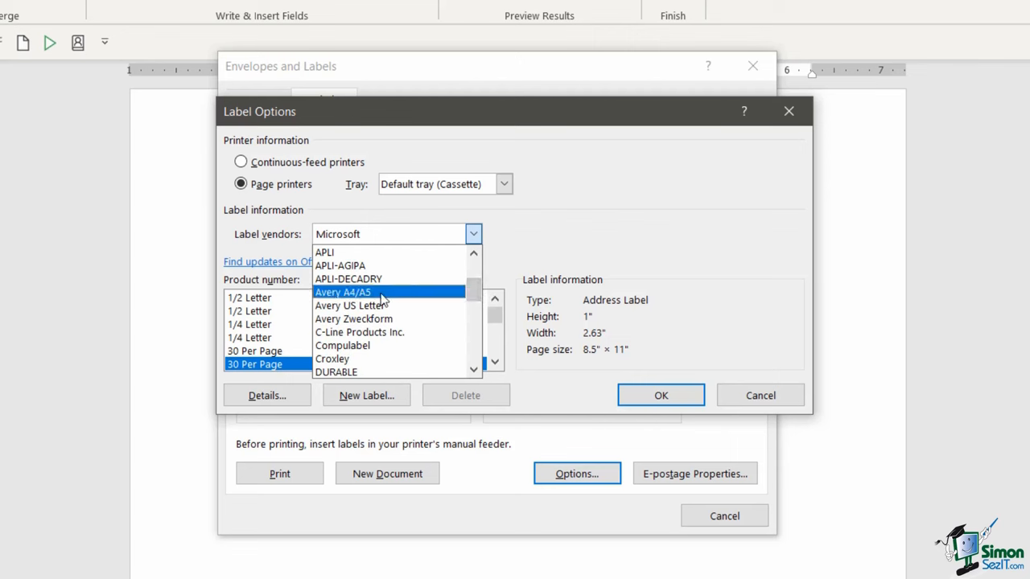
{"action": "mouse_move", "coordinate": [417, 292]}
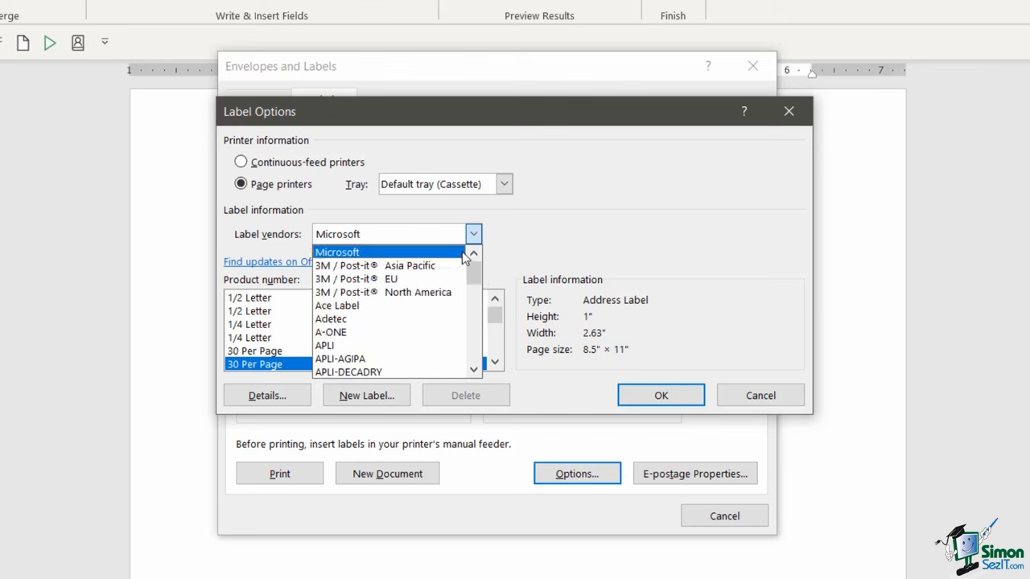
{"action": "left_click", "coordinate": [336, 252]}
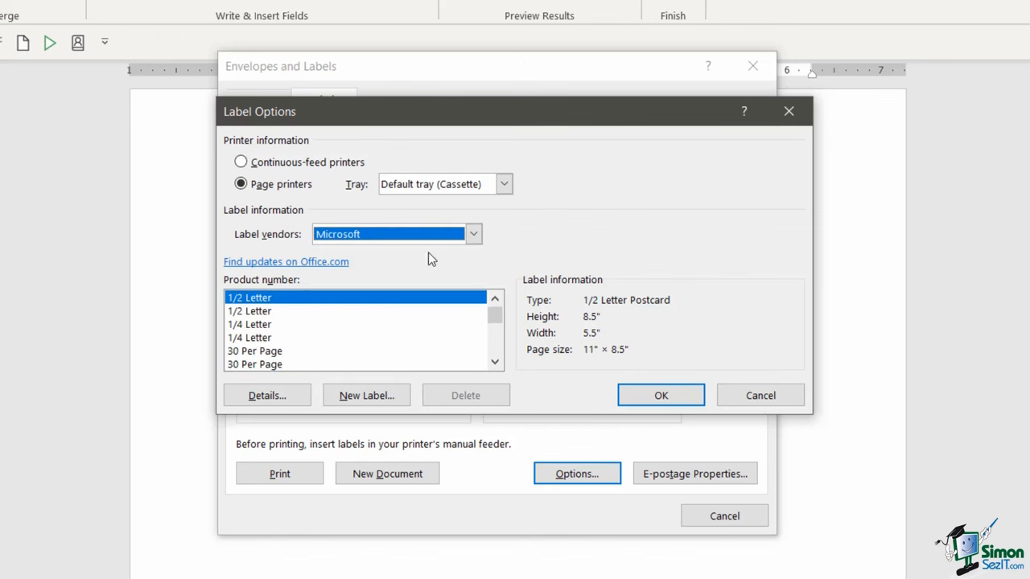
{"action": "mouse_move", "coordinate": [552, 248]}
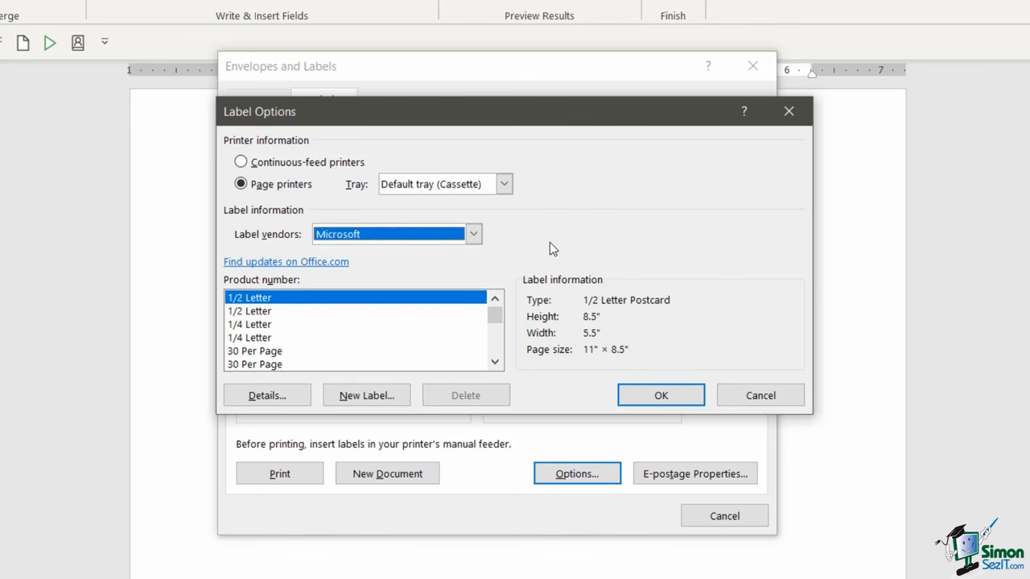
{"action": "mouse_move", "coordinate": [271, 297]}
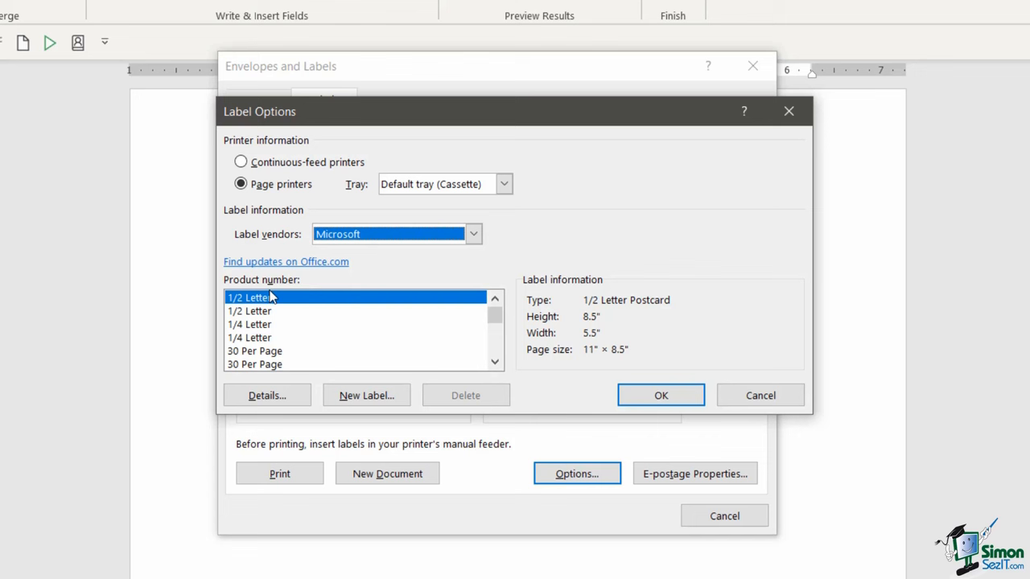
{"action": "mouse_move", "coordinate": [490, 357]}
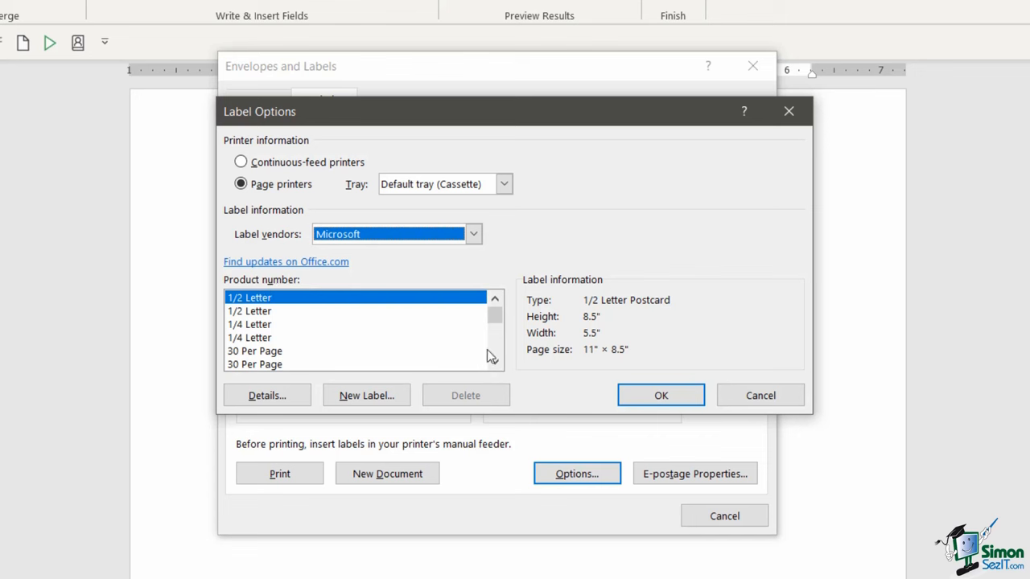
- Browse Microsoft product numbers, highlighting the 1/2 Letter postcard (8.5 x 5.5 in)
{"action": "left_click", "coordinate": [495, 363]}
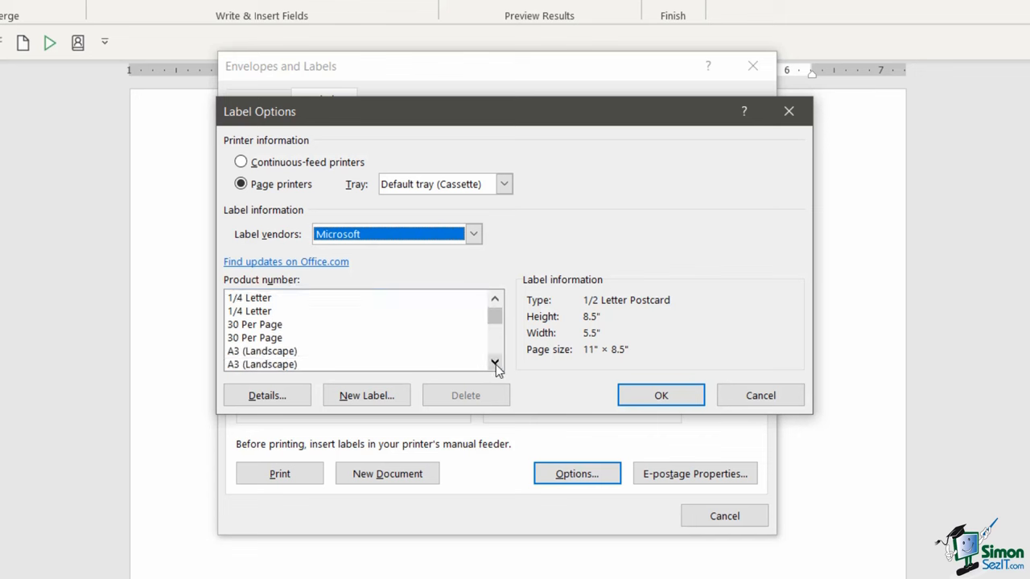
{"action": "scroll", "scroll_direction": "down", "scroll_amount": 3}
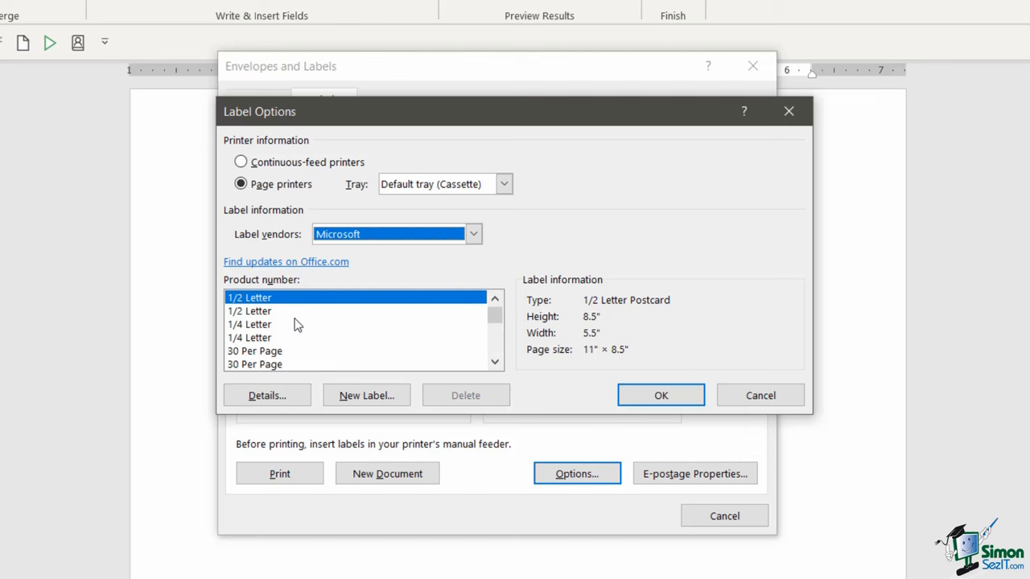
{"action": "mouse_move", "coordinate": [269, 296]}
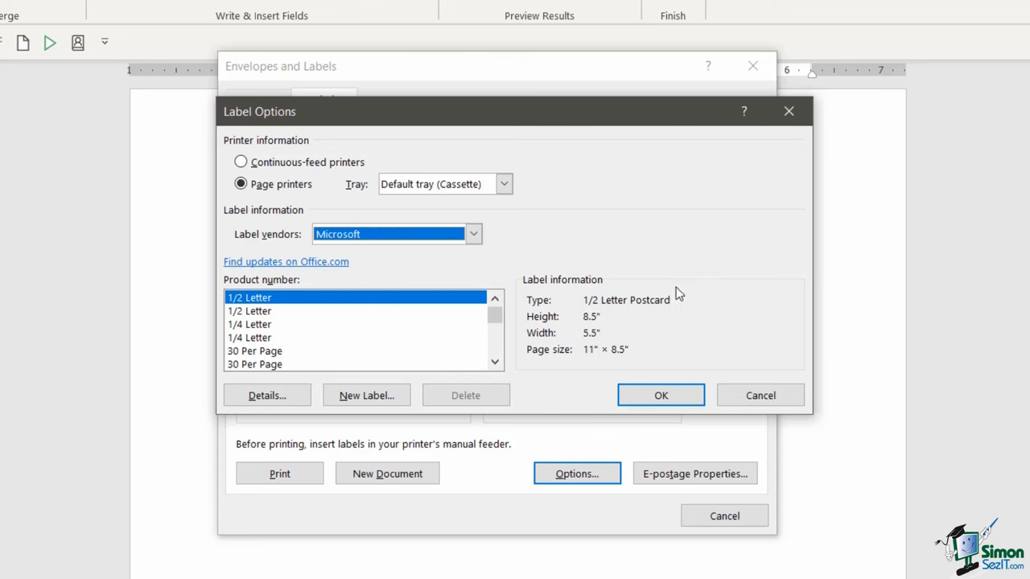
{"action": "mouse_move", "coordinate": [611, 338]}
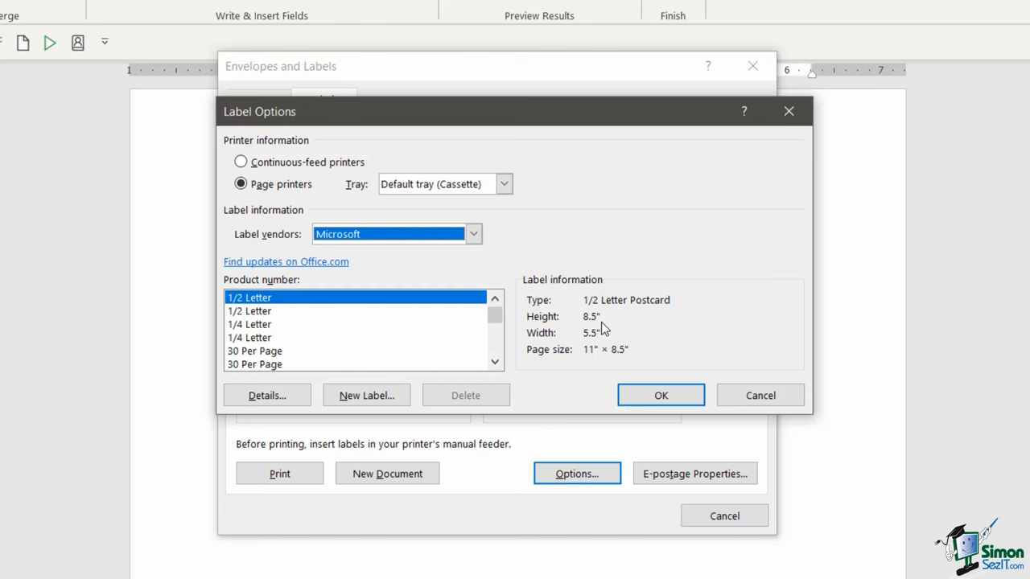
{"action": "mouse_move", "coordinate": [599, 365]}
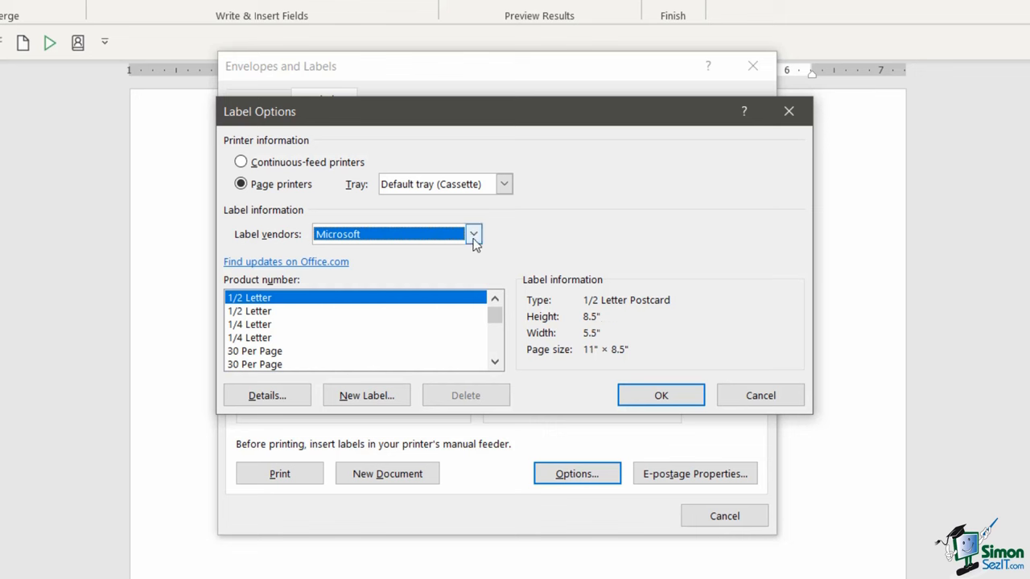
{"action": "left_click", "coordinate": [472, 234]}
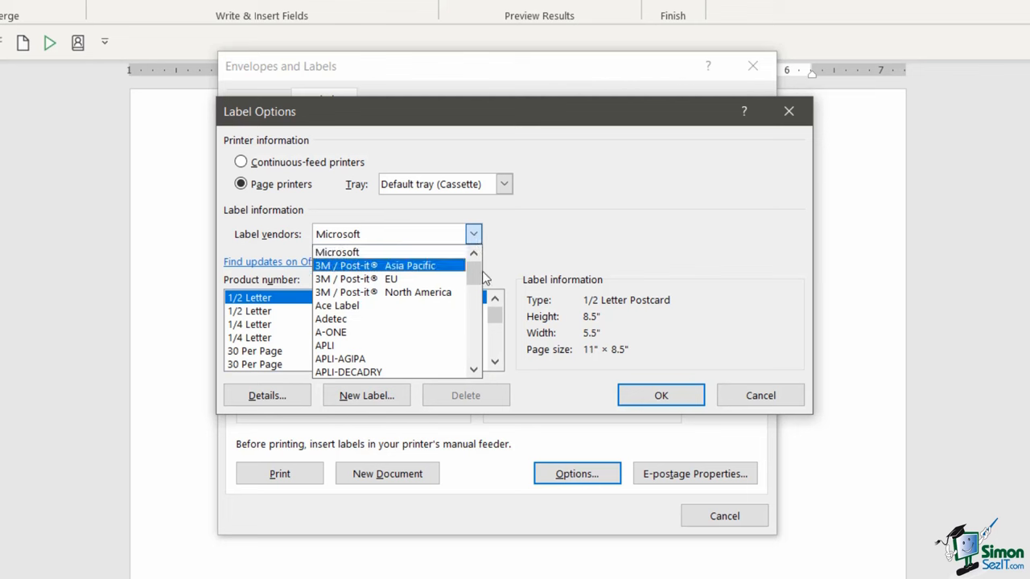
{"action": "mouse_move", "coordinate": [581, 259]}
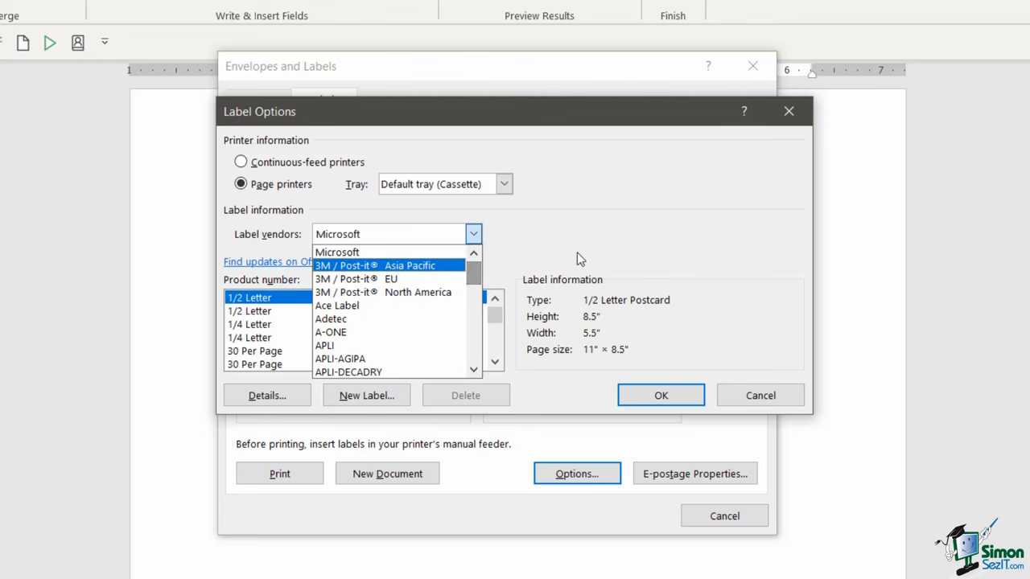
{"action": "left_click", "coordinate": [336, 252]}
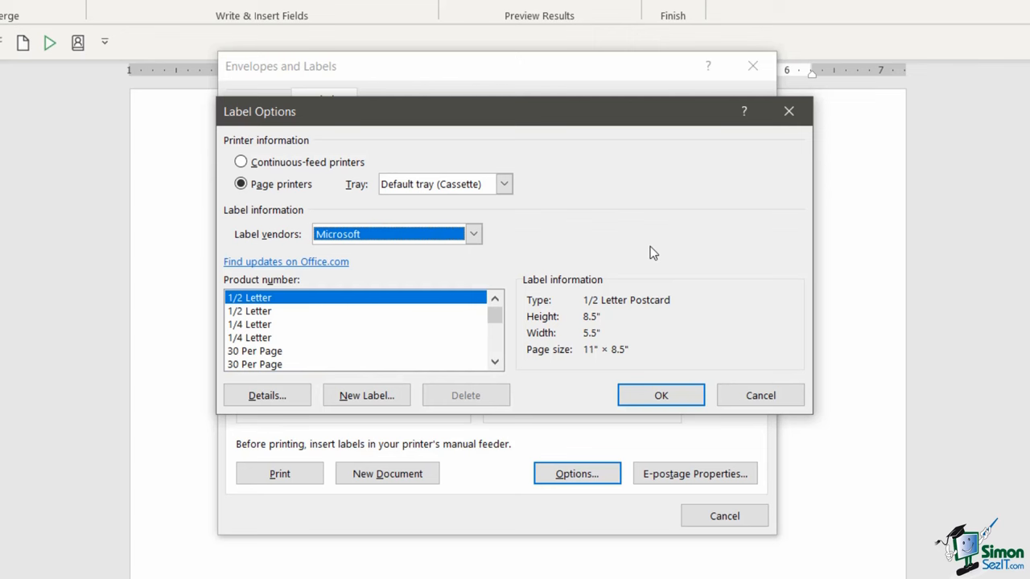
- View 1/2 Letter label details: zero margins, 2 across, 1 down, landscape letter page
{"action": "left_click", "coordinate": [266, 395]}
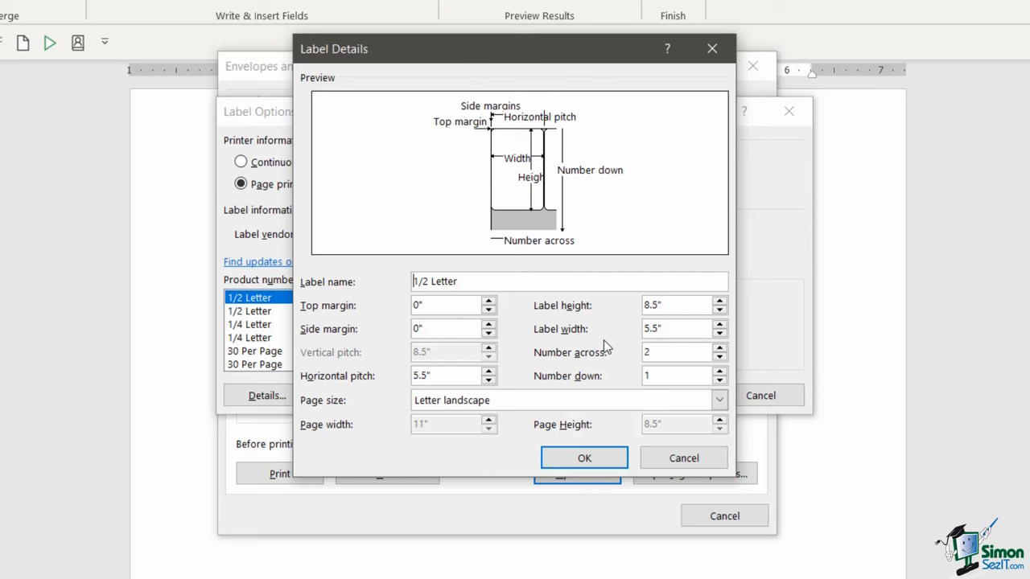
{"action": "mouse_move", "coordinate": [611, 375]}
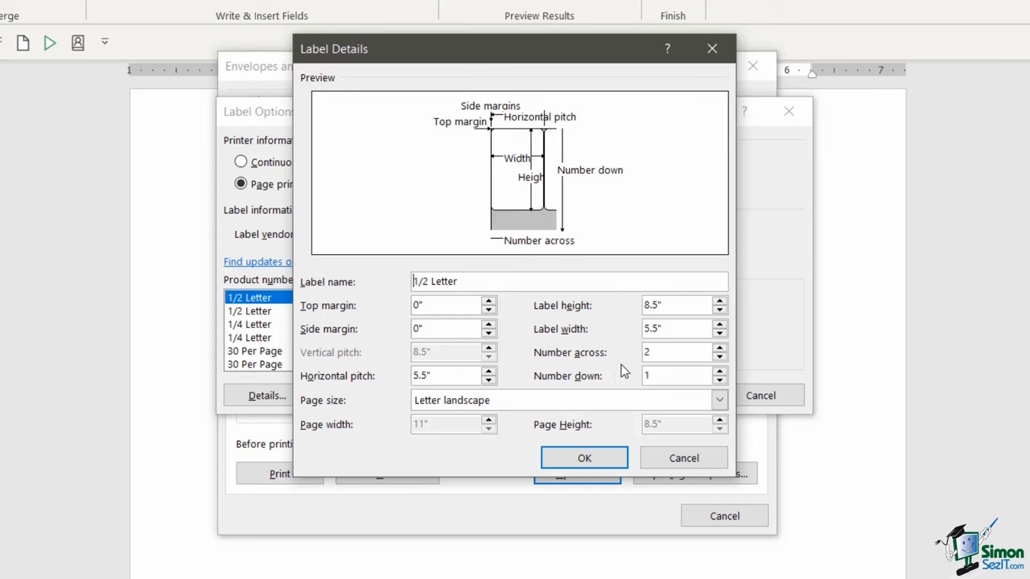
{"action": "mouse_move", "coordinate": [584, 326]}
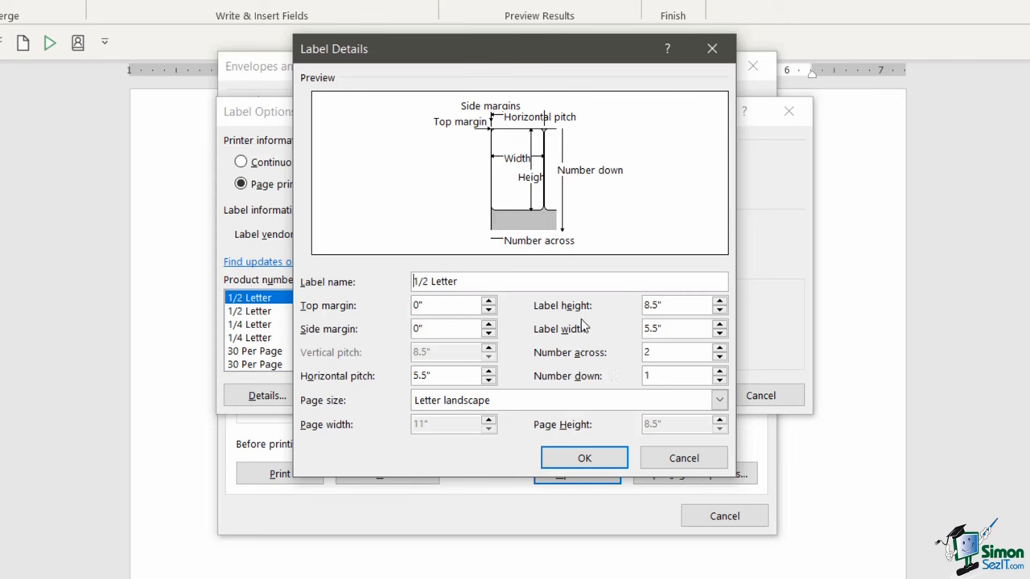
{"action": "mouse_move", "coordinate": [551, 326]}
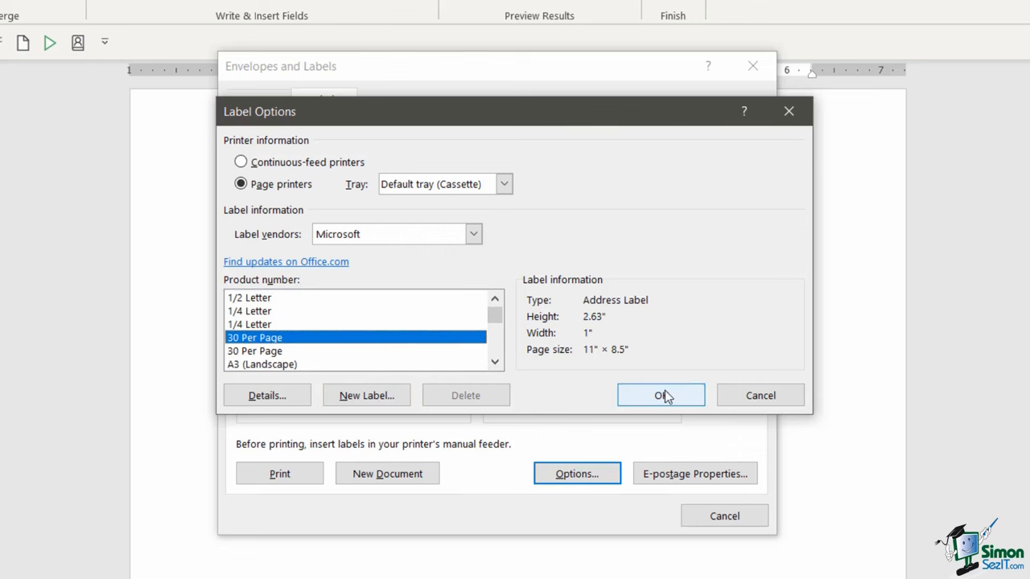
- Confirm Microsoft 30 Per Page as the address label product
{"action": "left_click", "coordinate": [660, 395]}
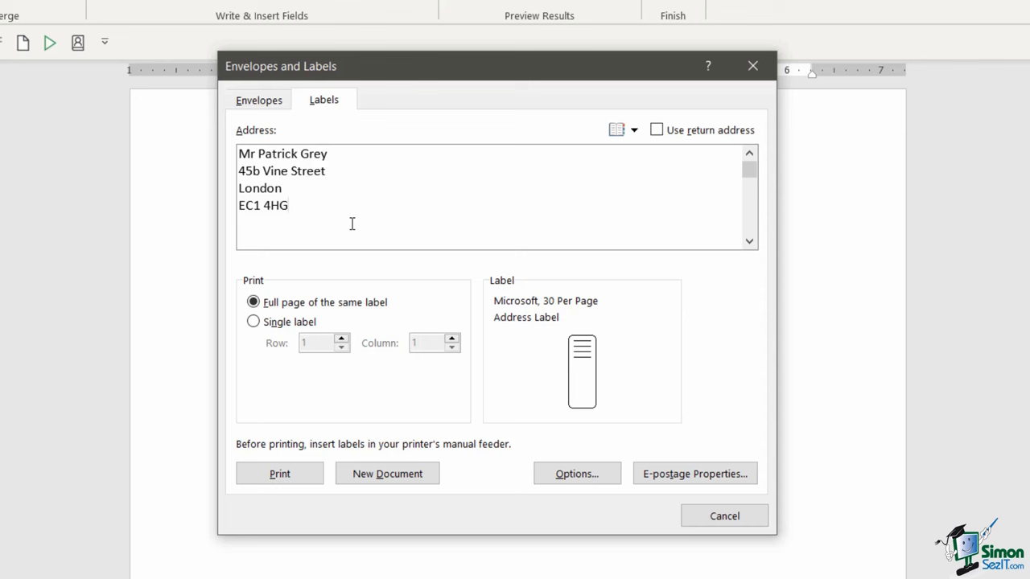
{"action": "left_click", "coordinate": [290, 205]}
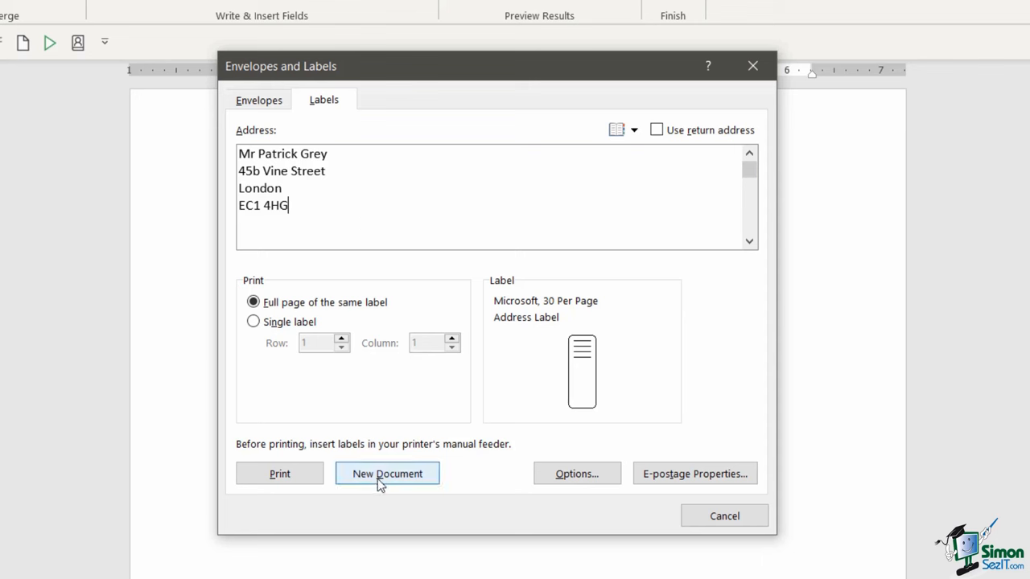
{"action": "left_click", "coordinate": [387, 473]}
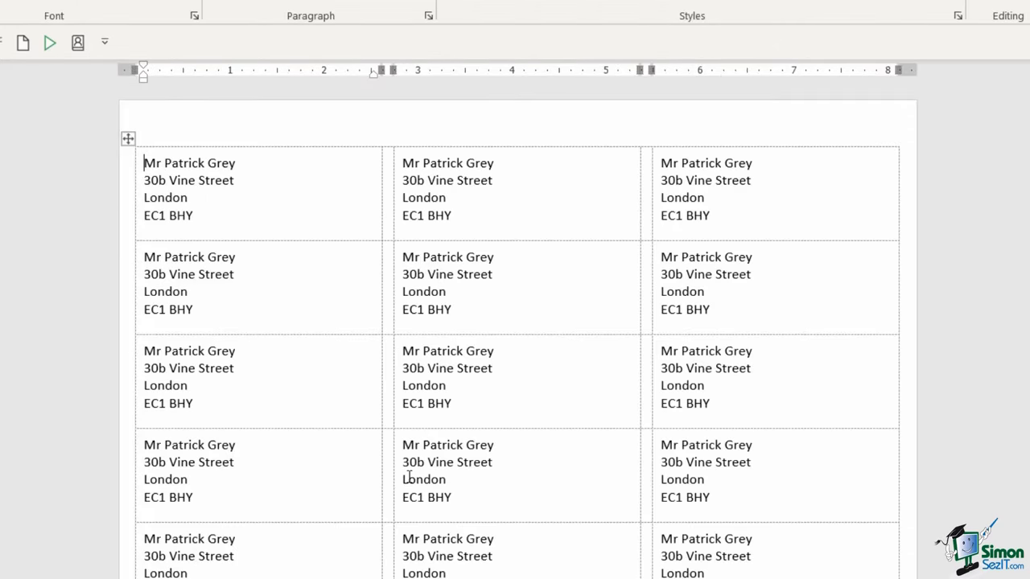
{"action": "scroll", "scroll_direction": "down", "scroll_amount": 3}
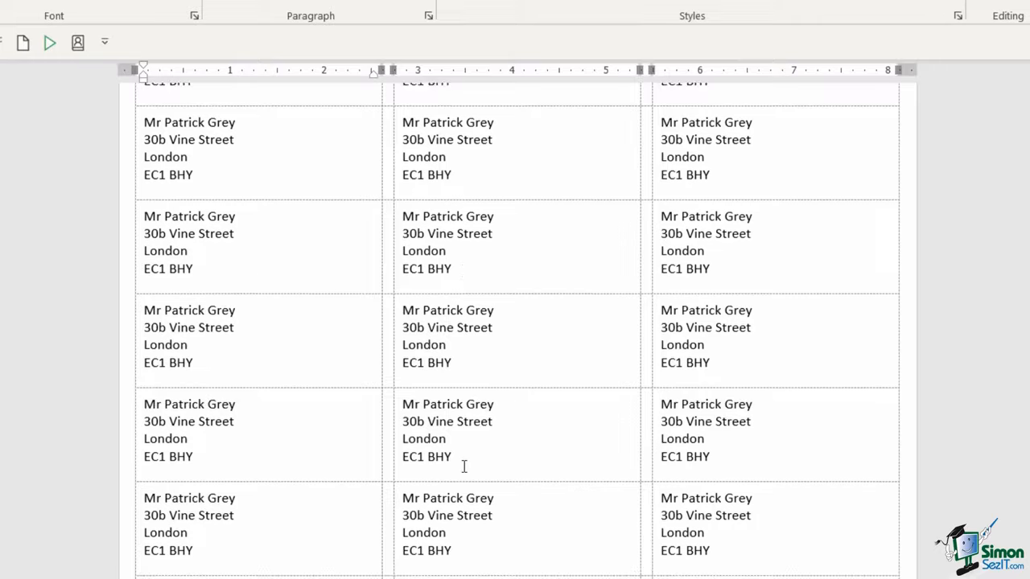
{"action": "scroll", "scroll_direction": "down", "scroll_amount": 3}
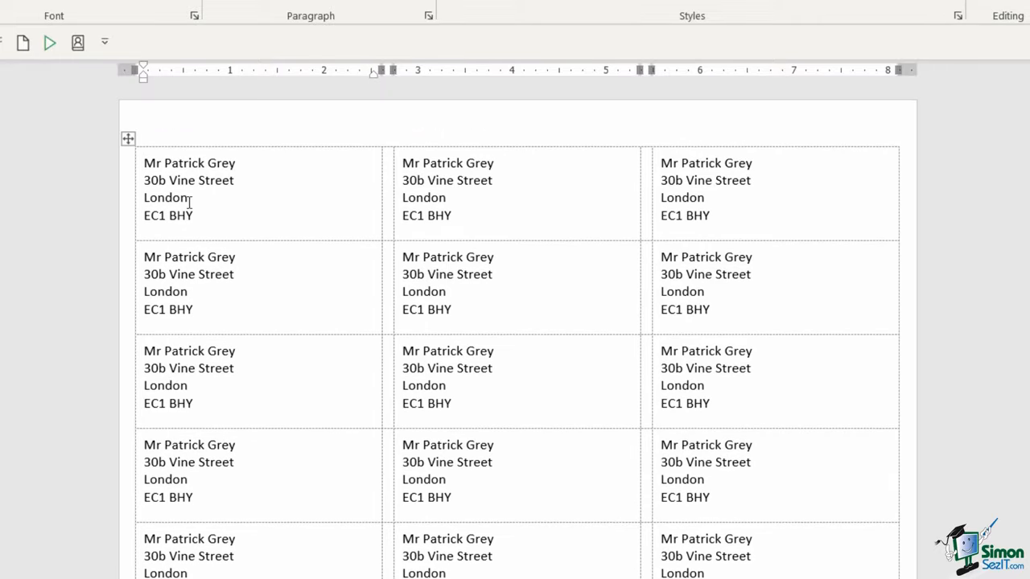
{"action": "mouse_move", "coordinate": [786, 304]}
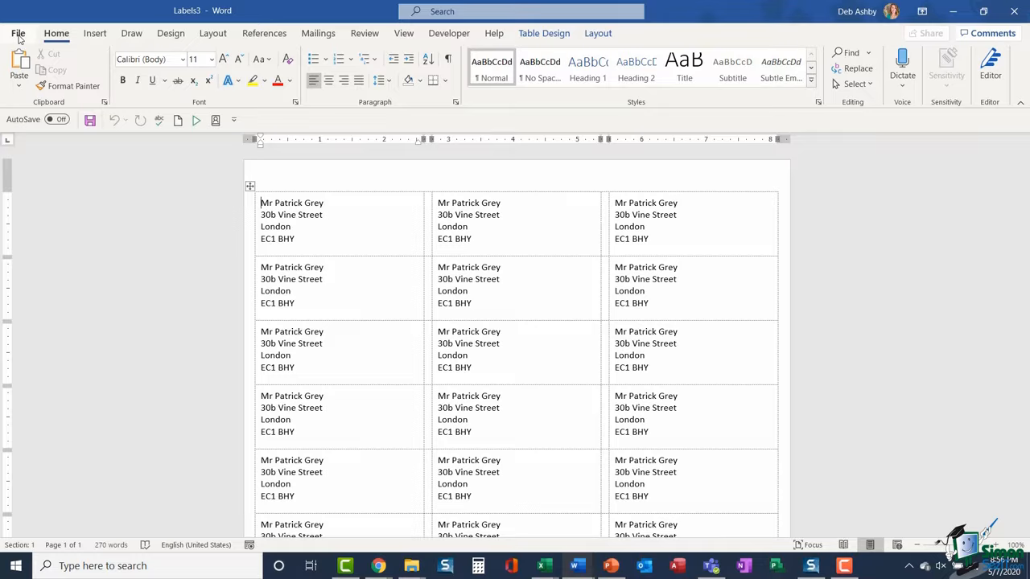
- Create a new blank document and reopen Labels, keeping Microsoft 30 Per Page labels
{"action": "left_click", "coordinate": [18, 34]}
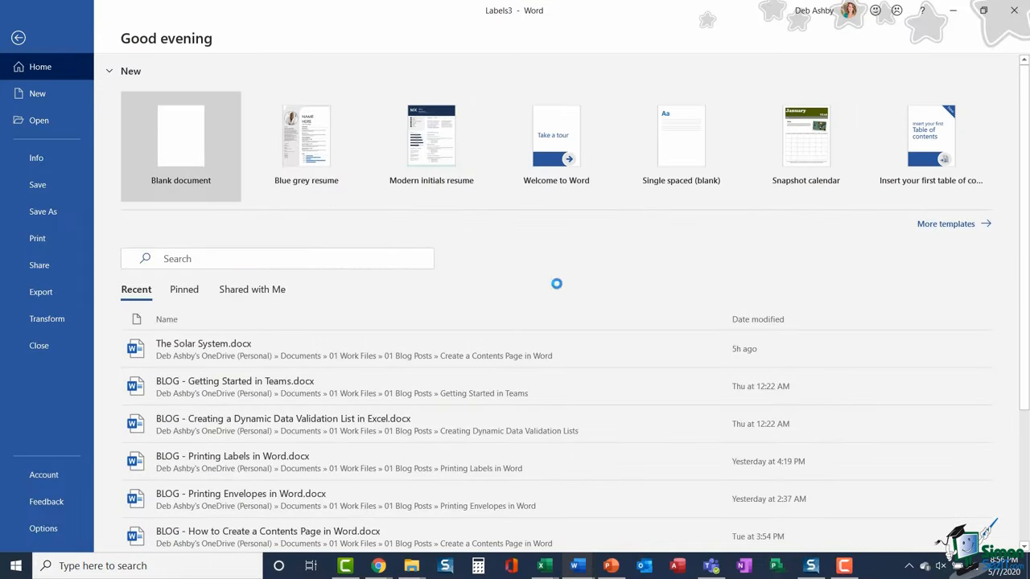
{"action": "left_click", "coordinate": [180, 145]}
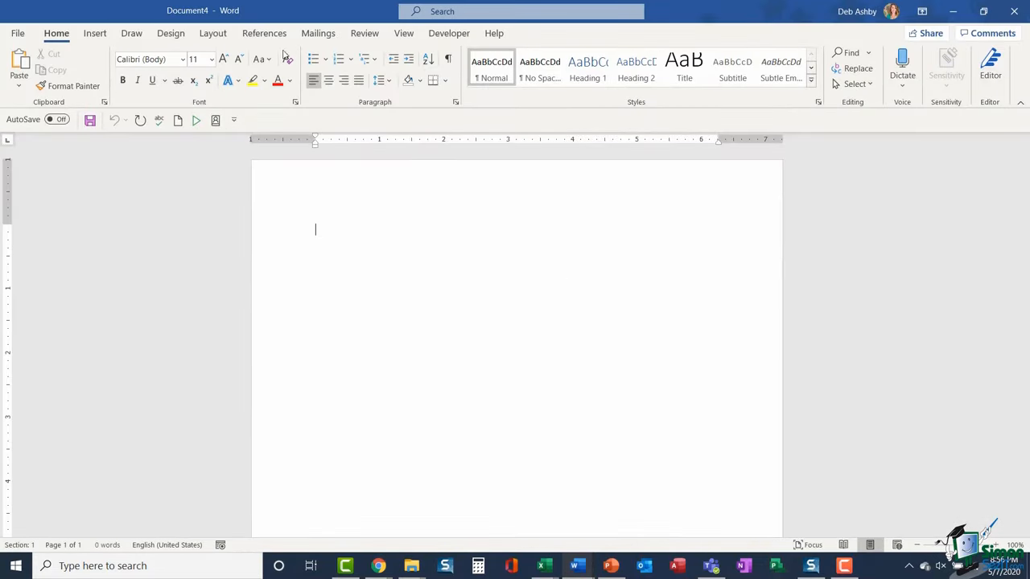
{"action": "left_click", "coordinate": [317, 33]}
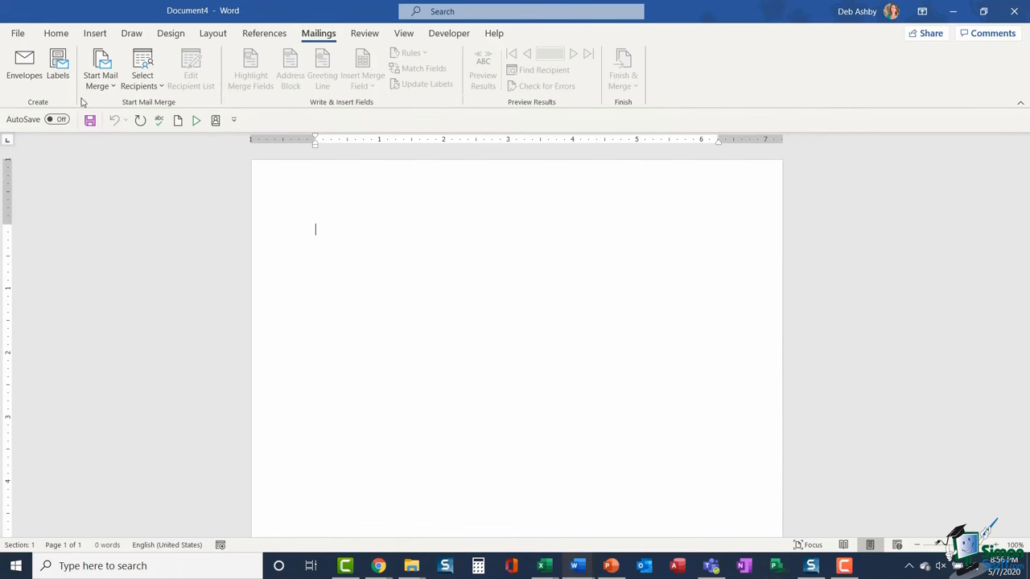
{"action": "left_click", "coordinate": [57, 65]}
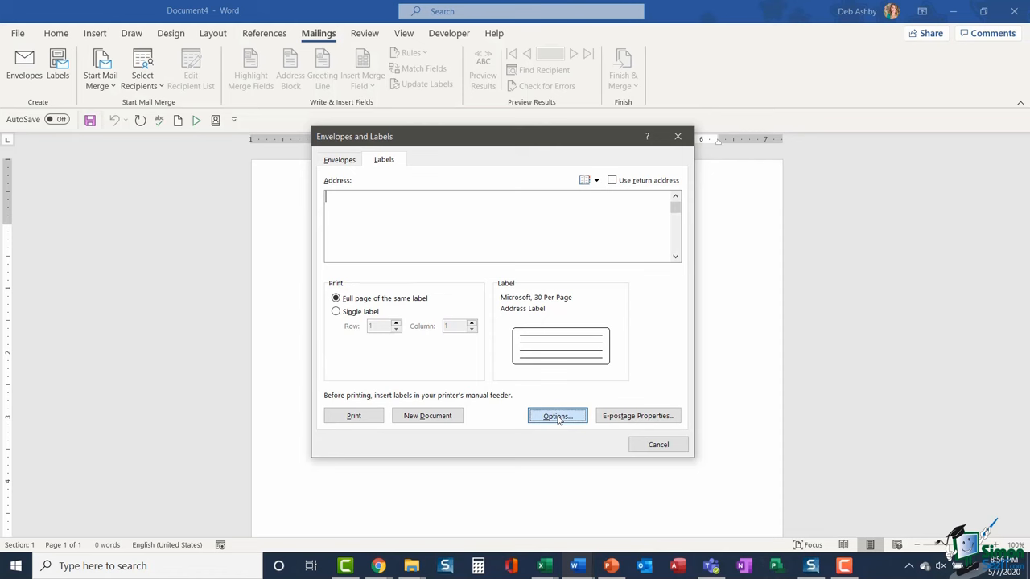
{"action": "left_click", "coordinate": [557, 415]}
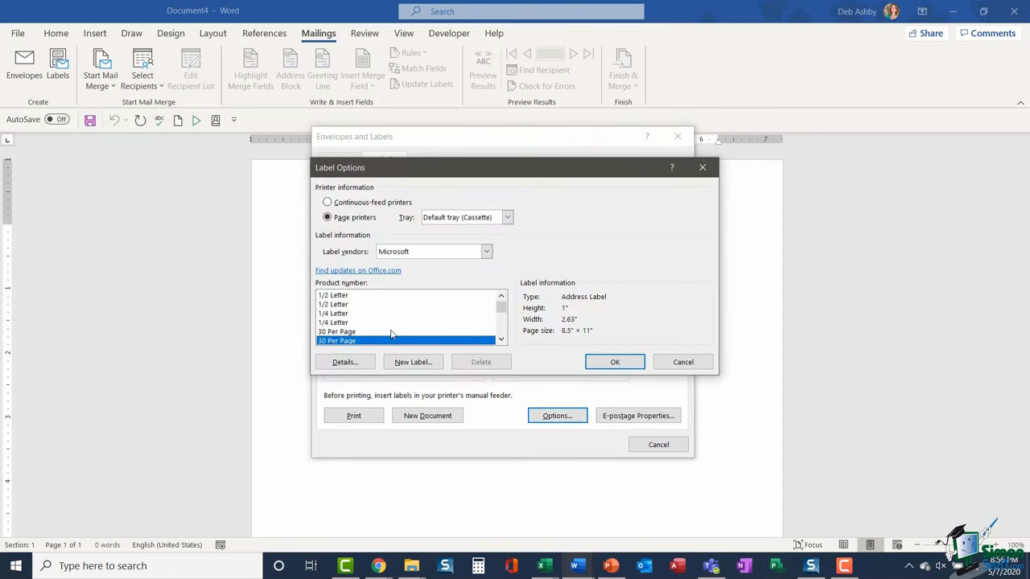
{"action": "mouse_move", "coordinate": [368, 316]}
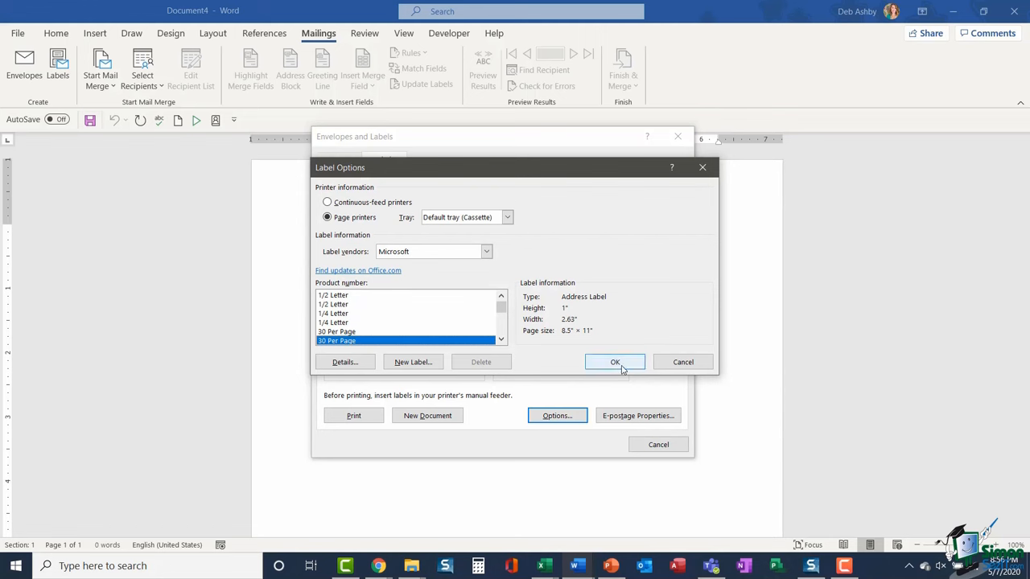
{"action": "left_click", "coordinate": [614, 361]}
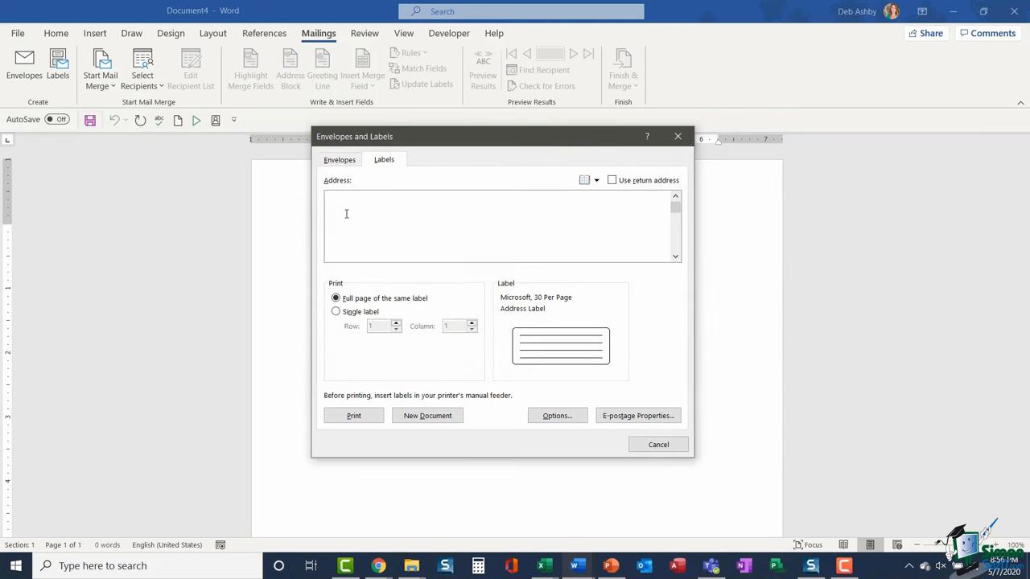
{"action": "mouse_move", "coordinate": [526, 235]}
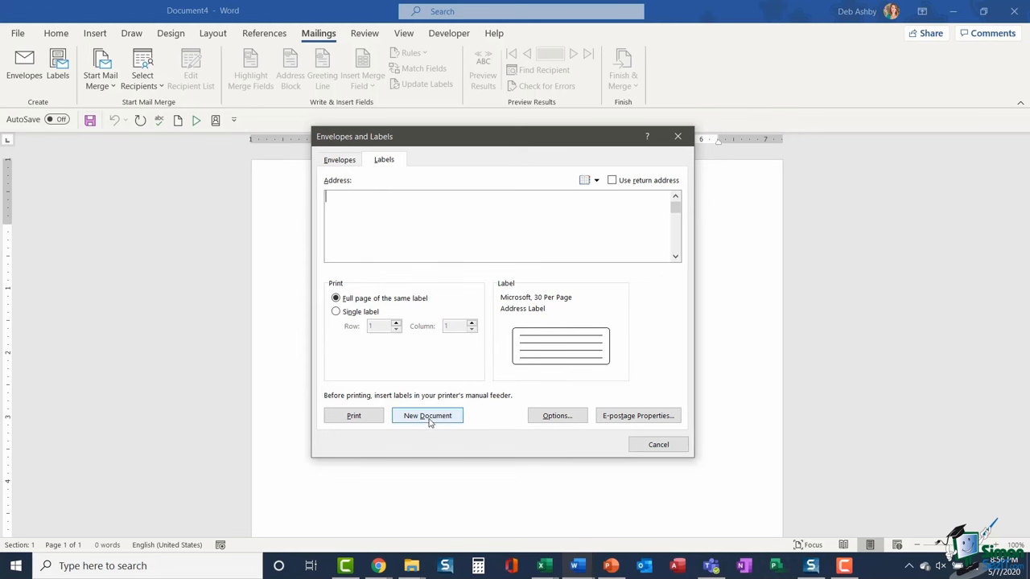
{"action": "left_click", "coordinate": [427, 415]}
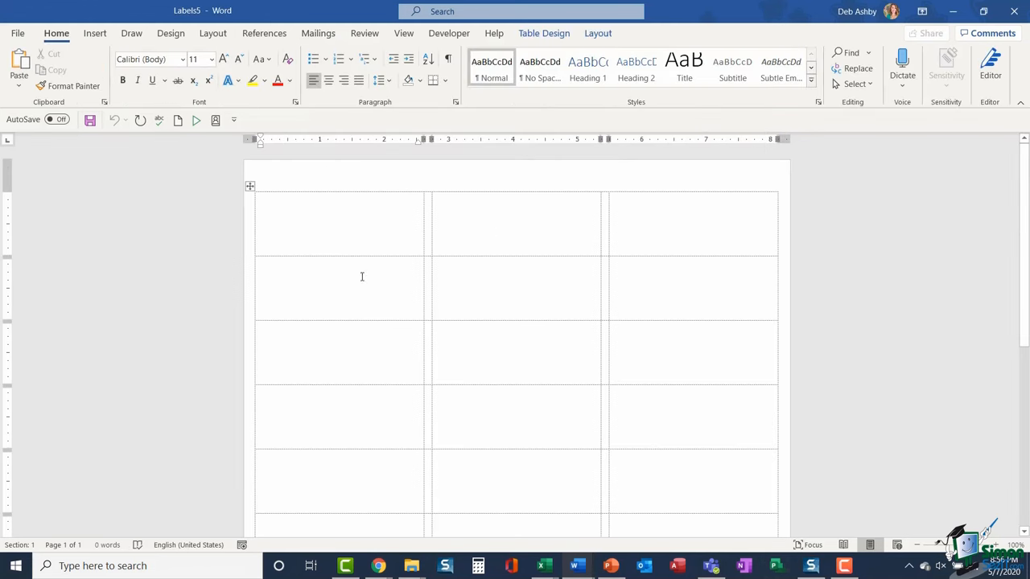
{"action": "mouse_move", "coordinate": [435, 316]}
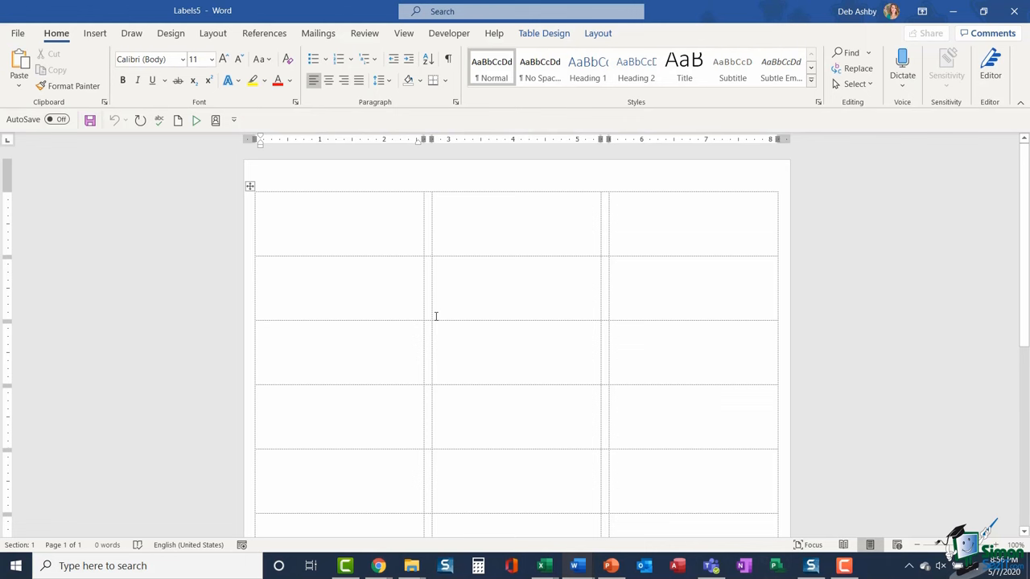
{"action": "type", "text": "Miss Ros"}
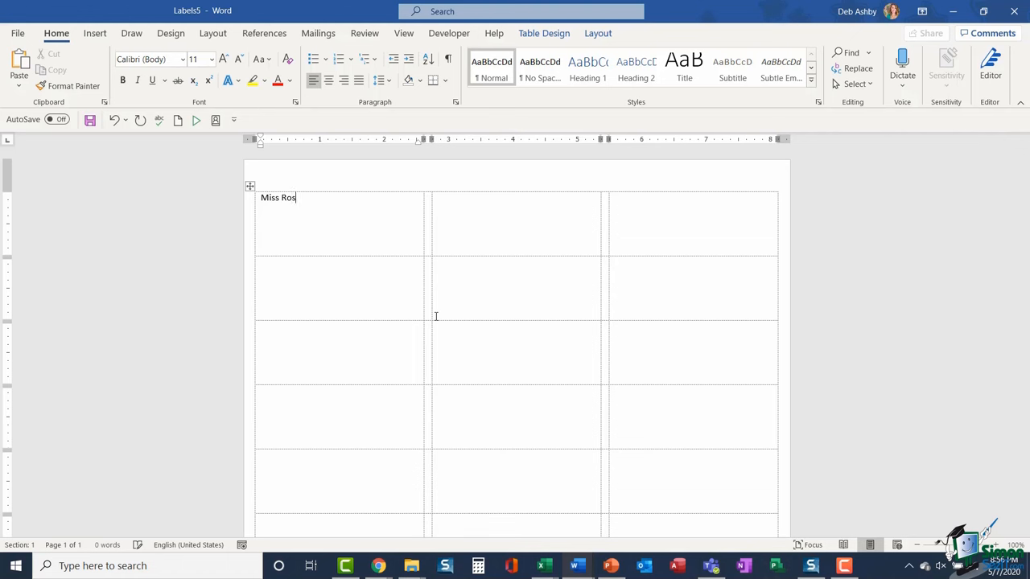
{"action": "type", "text": "ie Field"}
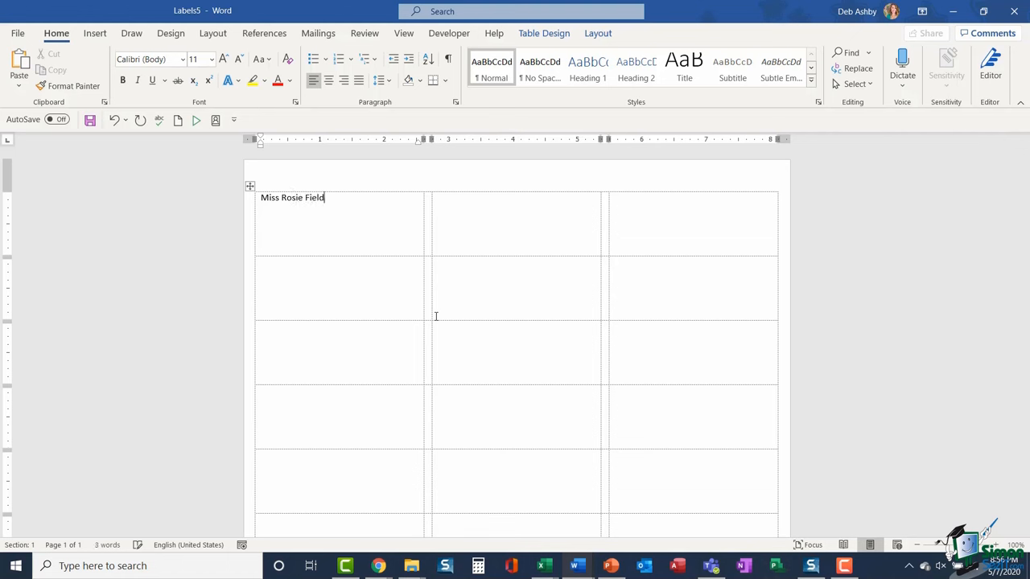
{"action": "key", "text": "enter"}
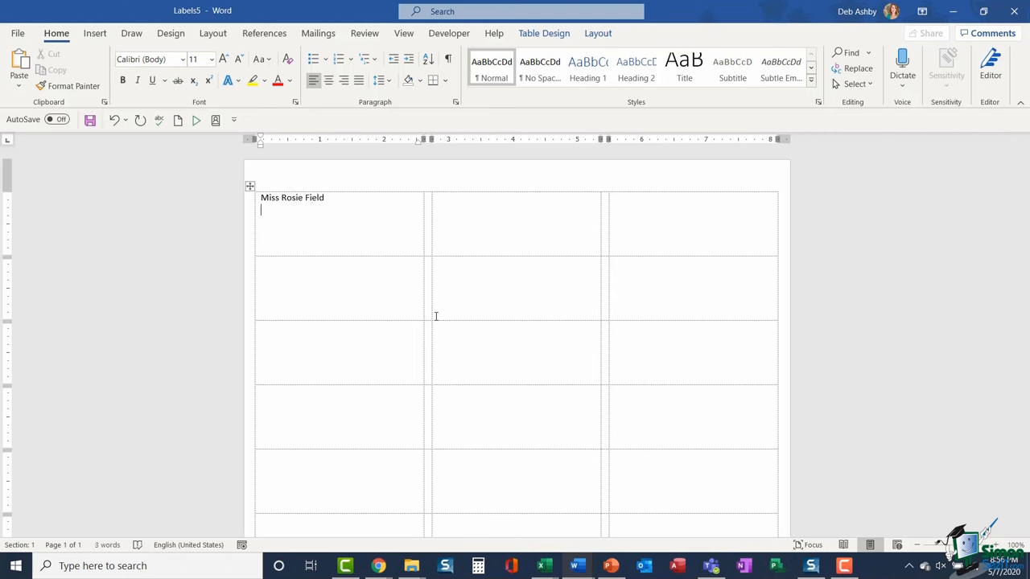
{"action": "type", "text": "50 Warwick Lane"}
{"action": "type", "text": "London"}
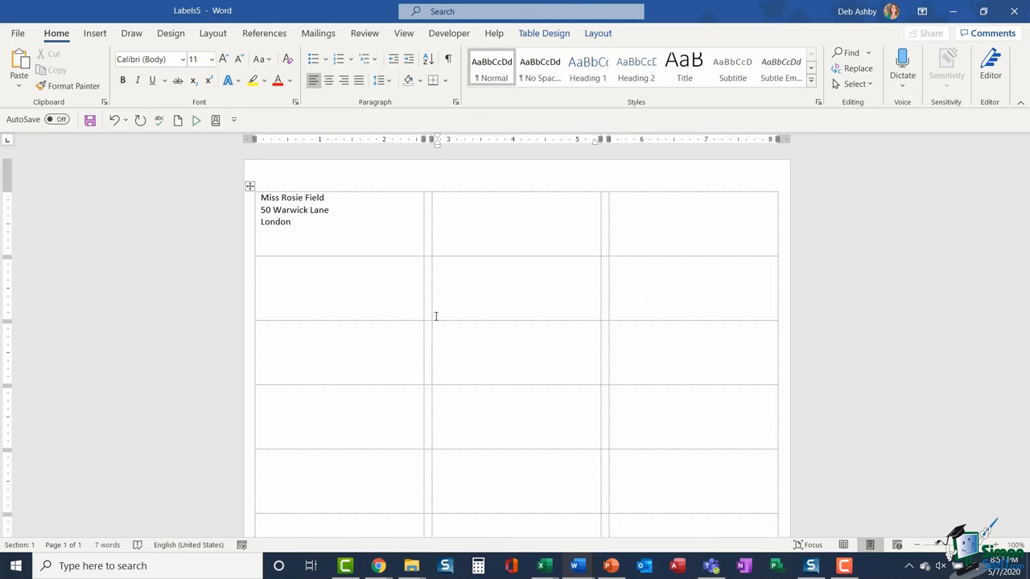
{"action": "left_click", "coordinate": [436, 198]}
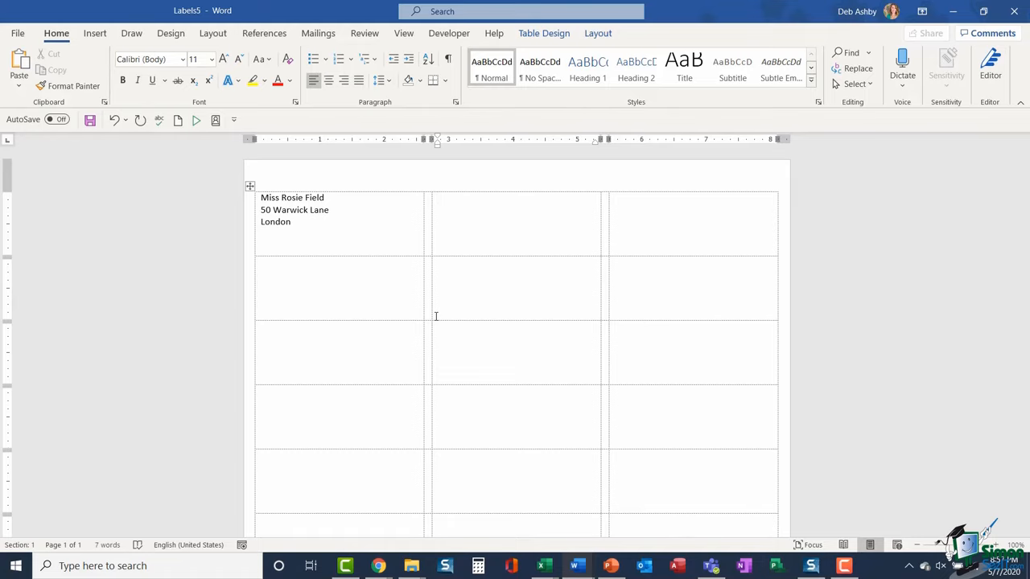
{"action": "left_click", "coordinate": [436, 201]}
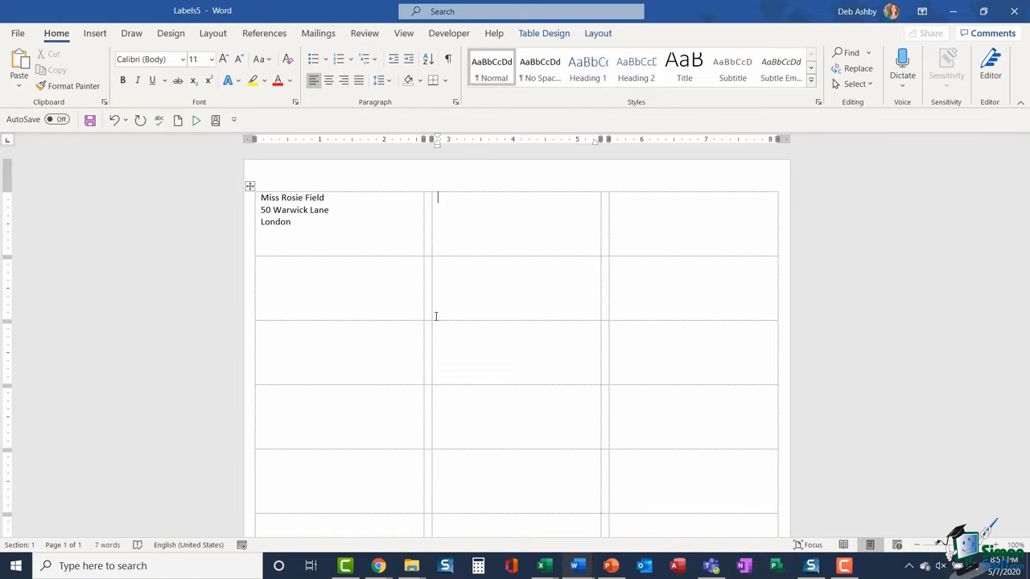